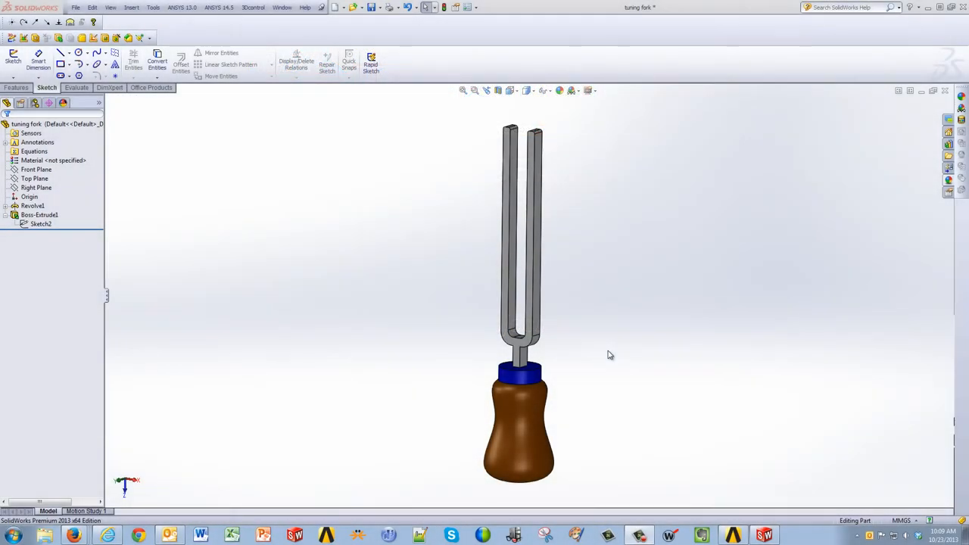
mouse_move(566, 346)
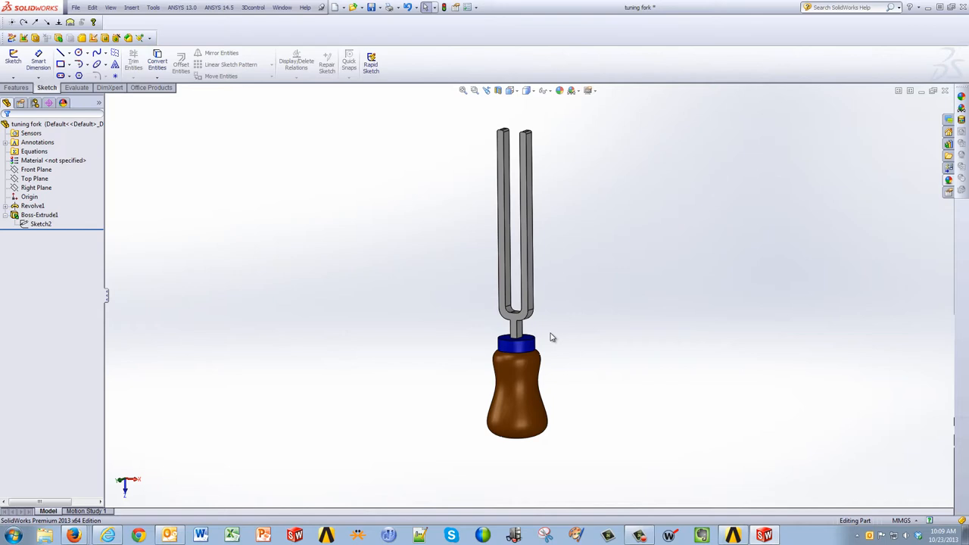
mouse_move(215, 194)
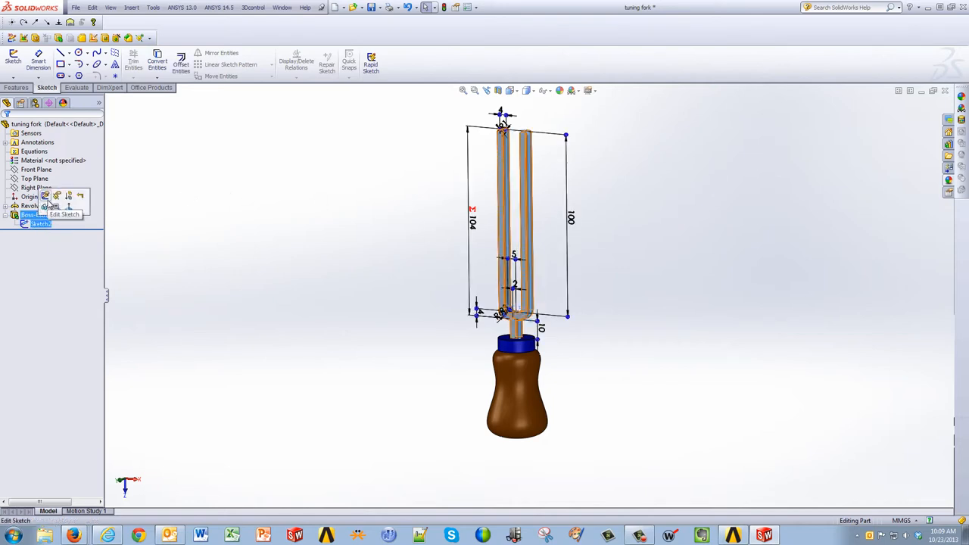
Rename the 100 mm prong height dimension to DS_forkheight and exit the sketch
click(63, 215)
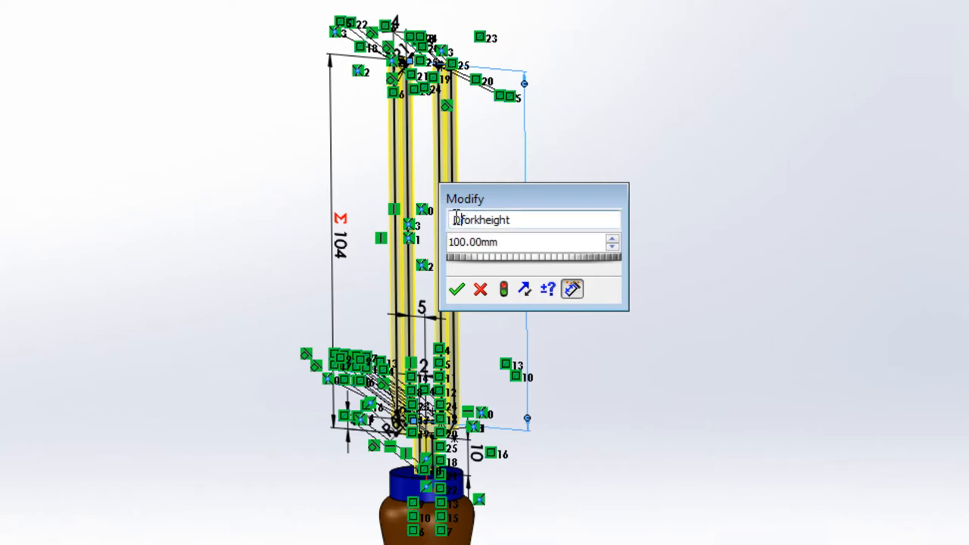
text(DS_)
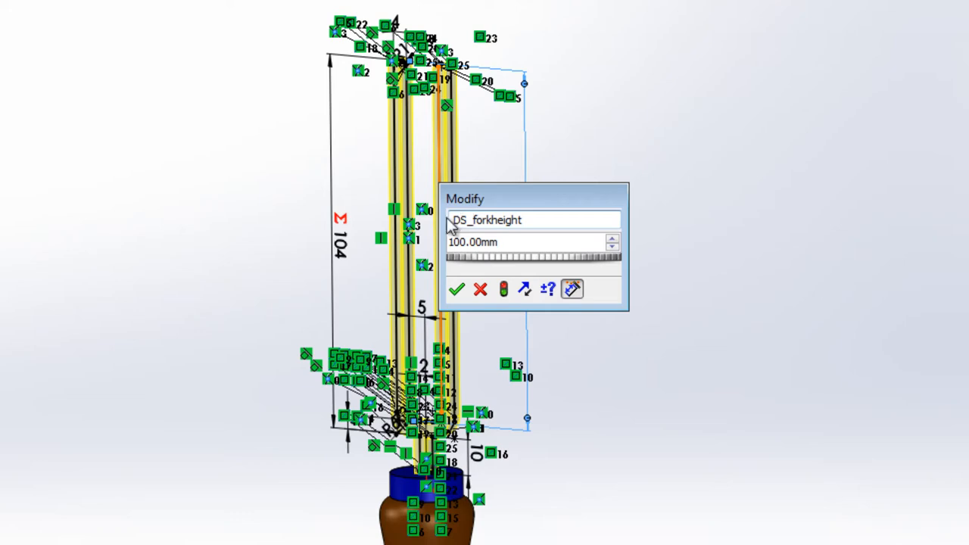
mouse_move(520, 270)
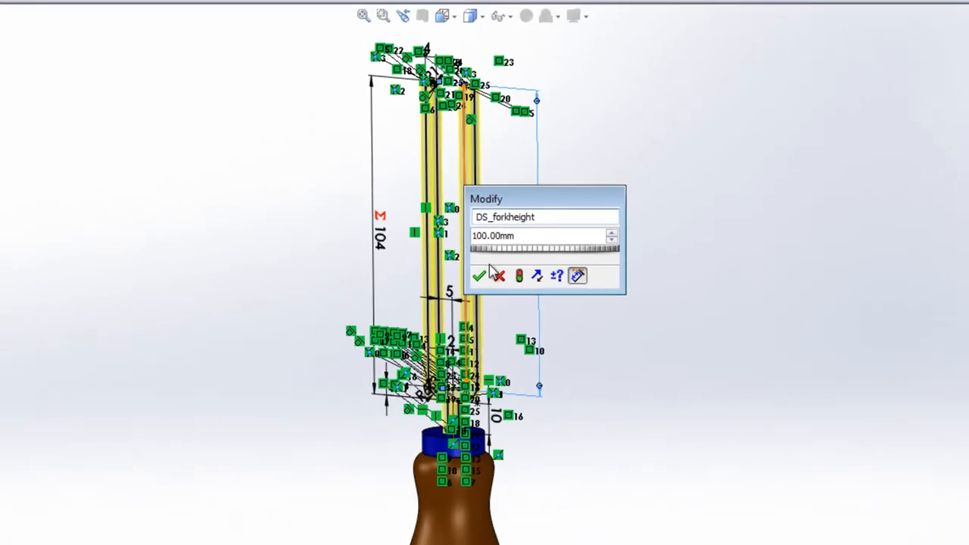
click(478, 276)
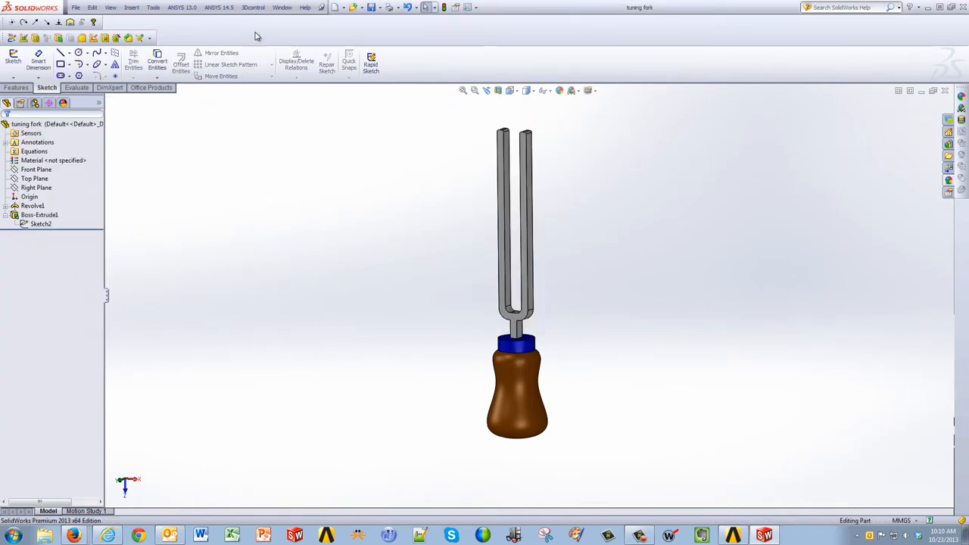
Start ANSYS Workbench from the SOLIDWORKS add-in with the tuning fork part as geometry
click(218, 6)
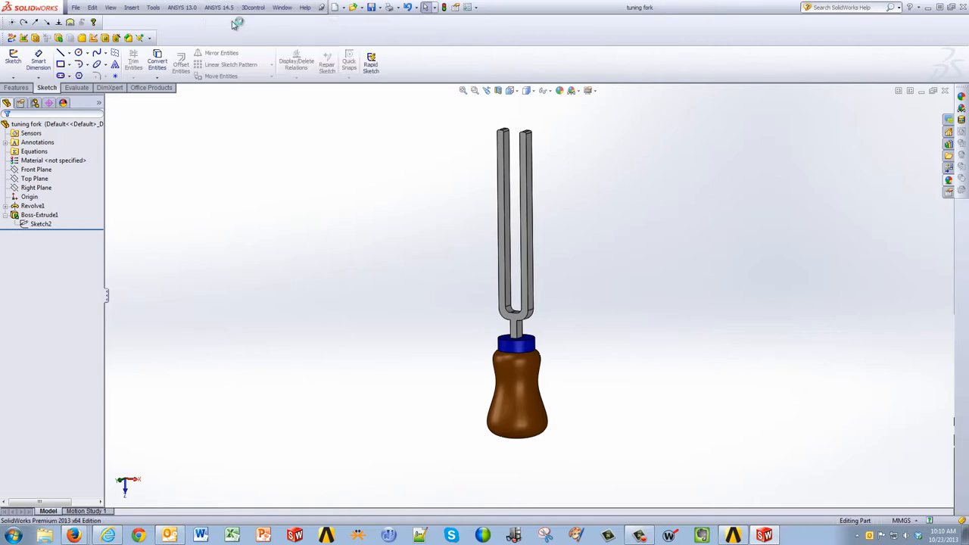
click(218, 6)
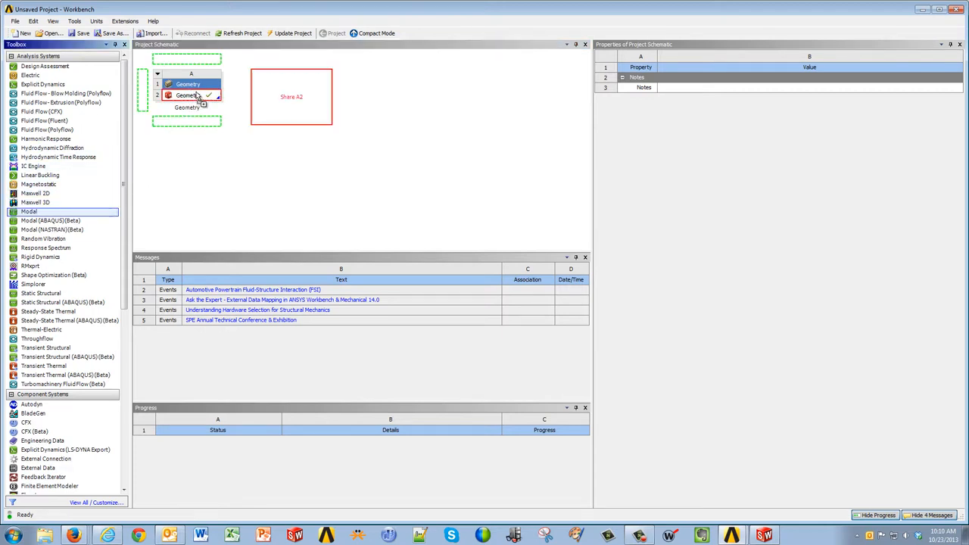
Link a Modal analysis to the fork geometry and open its Model cell in Mechanical
click(189, 85)
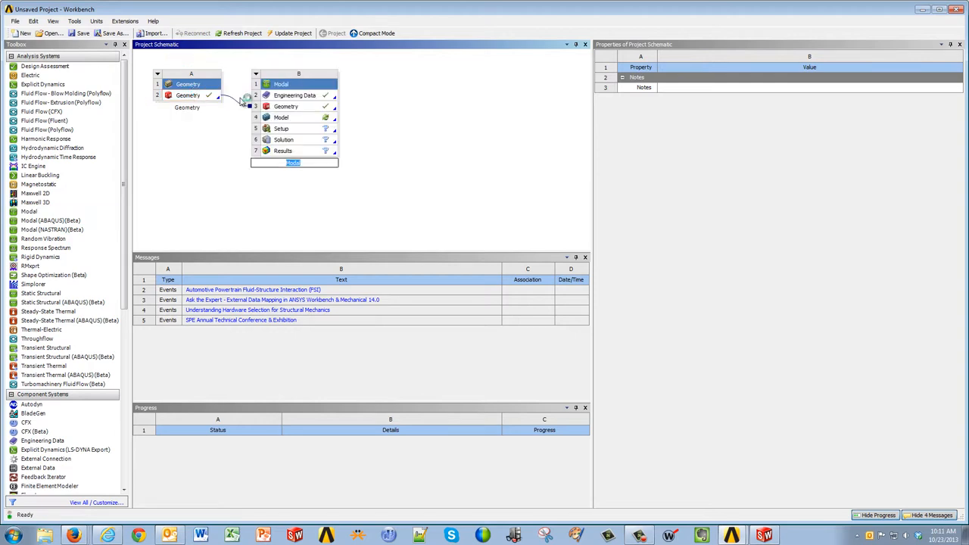
click(293, 118)
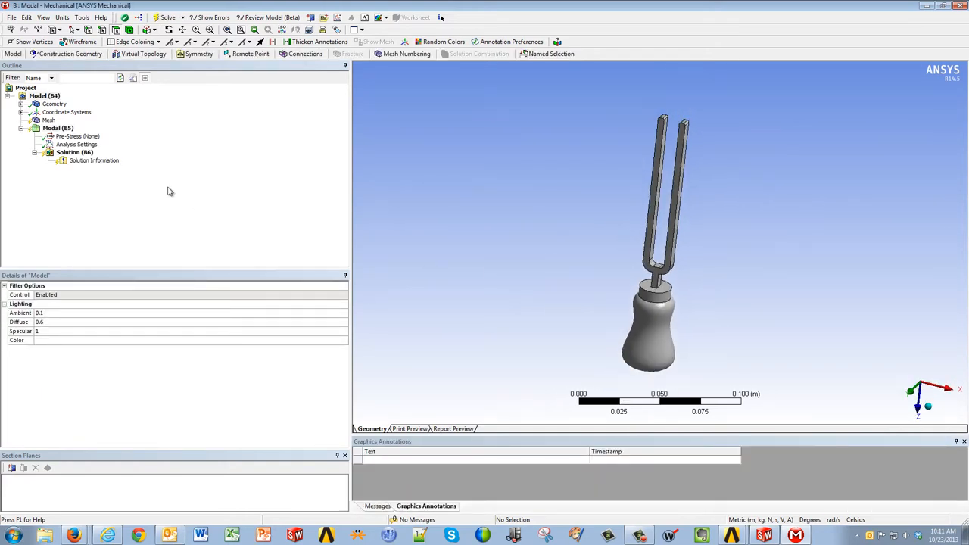
Insert a Fixed Support on the base face of the tuning fork's handle
right_click(57, 127)
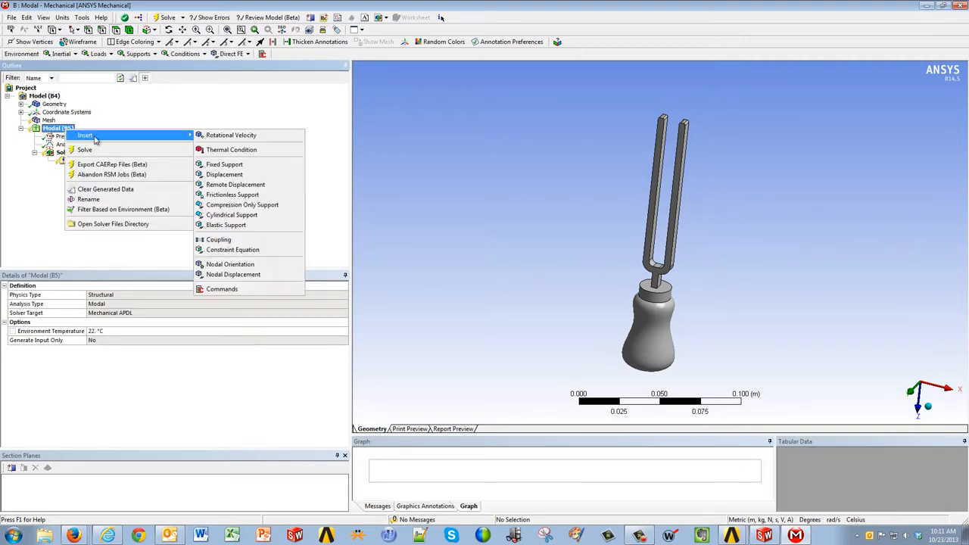
click(224, 163)
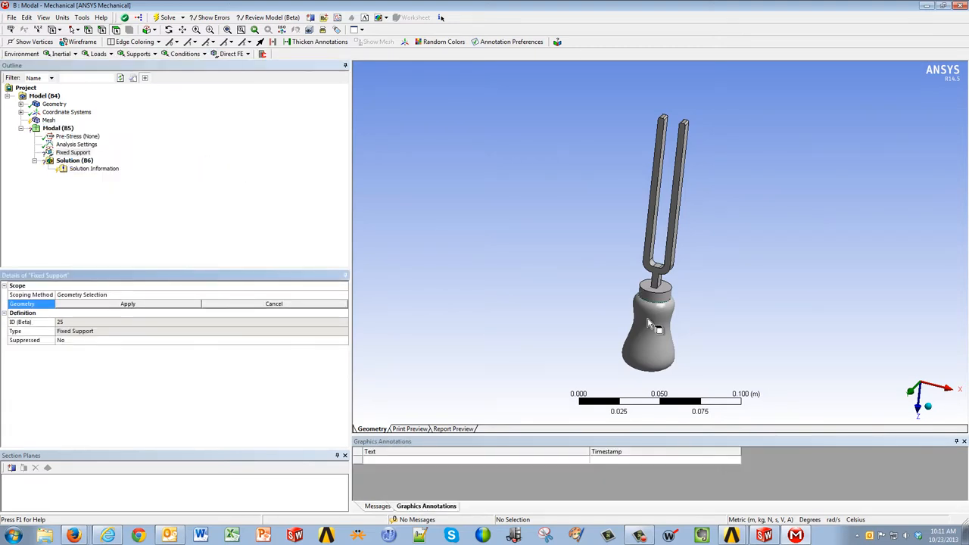
click(651, 333)
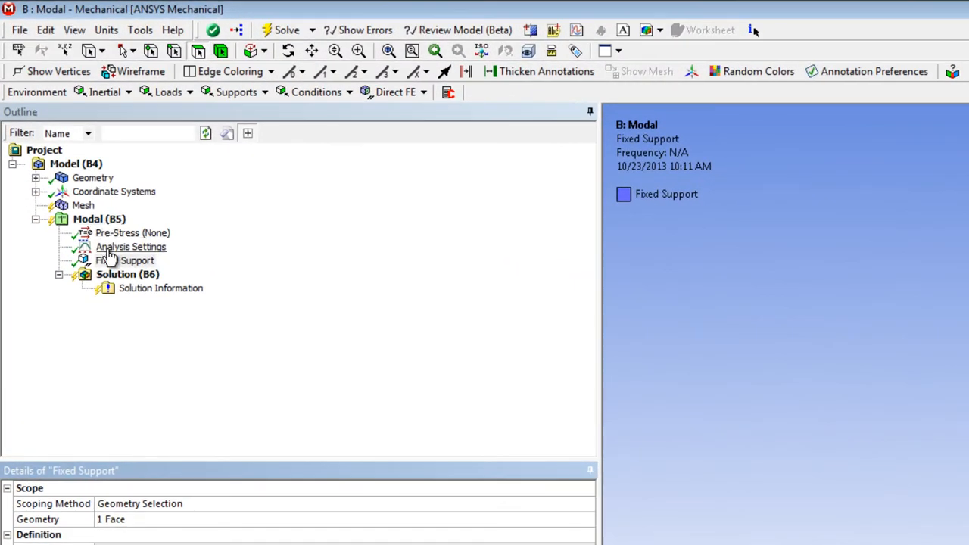
click(130, 247)
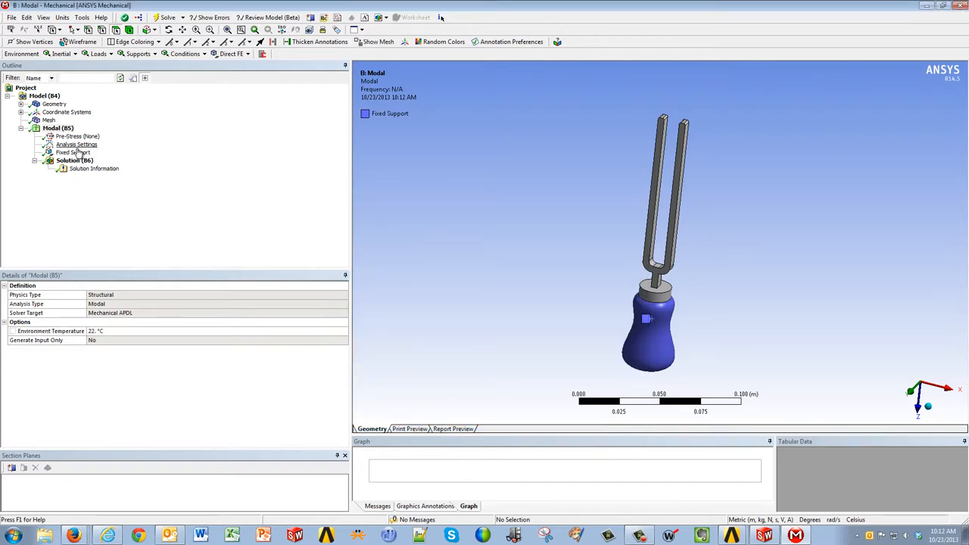
Solve the modal analysis and create evaluated mode shape results for all three modes
click(75, 160)
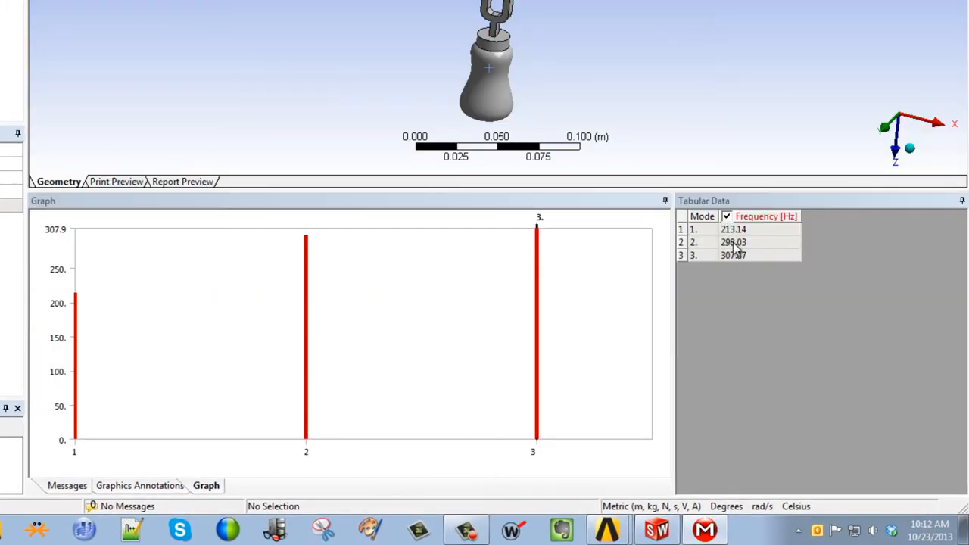
click(732, 254)
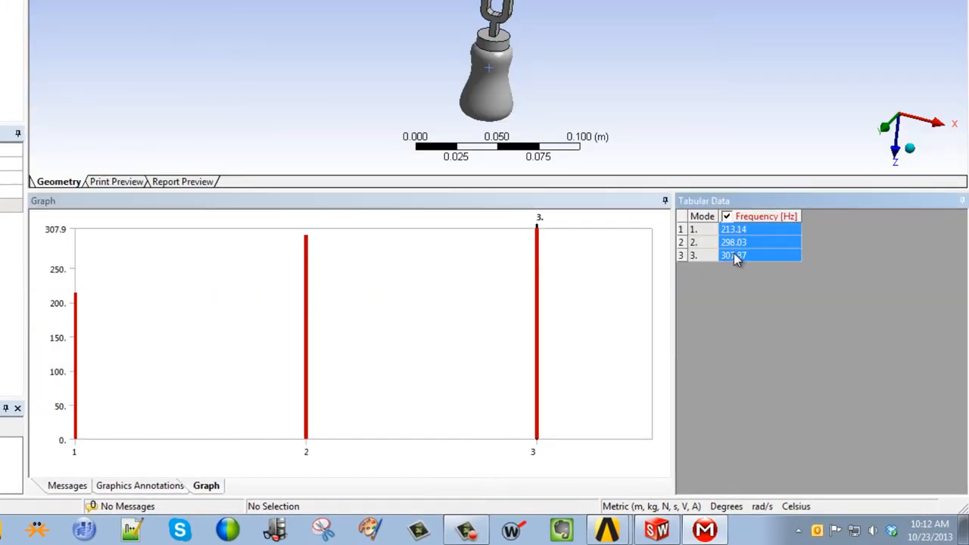
right_click(733, 254)
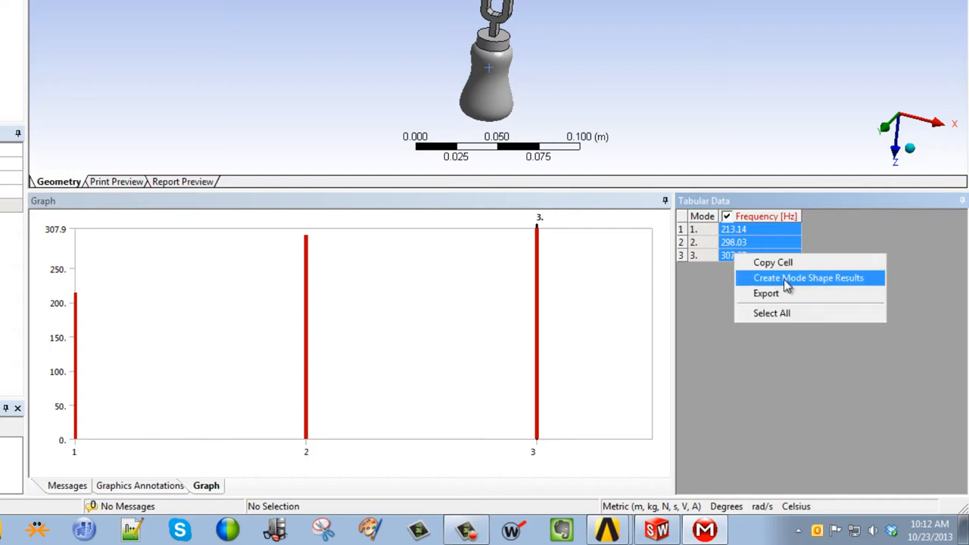
click(808, 278)
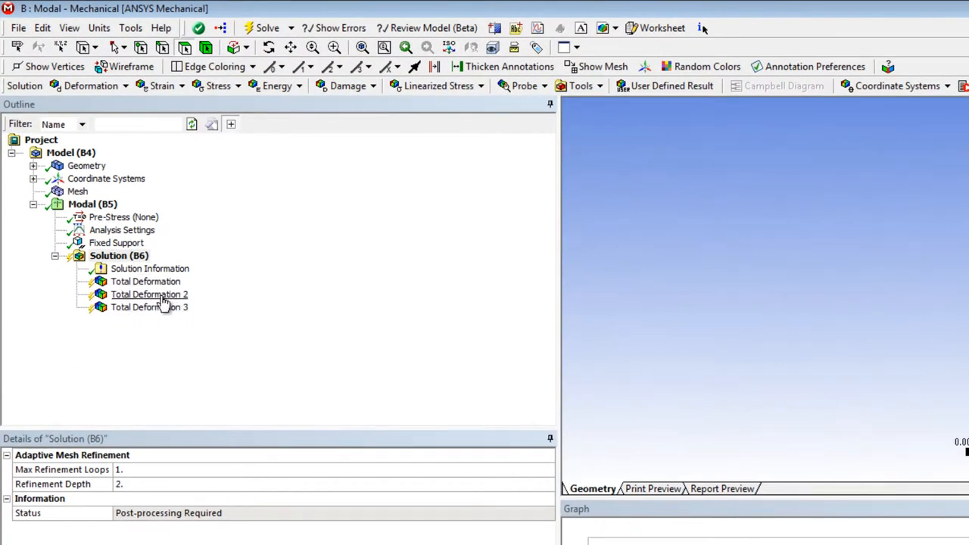
right_click(148, 293)
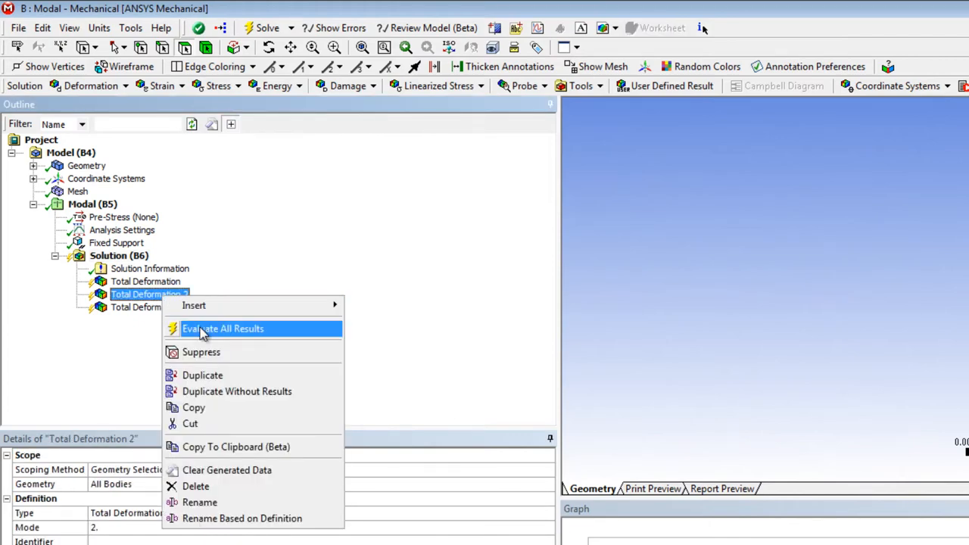
click(223, 327)
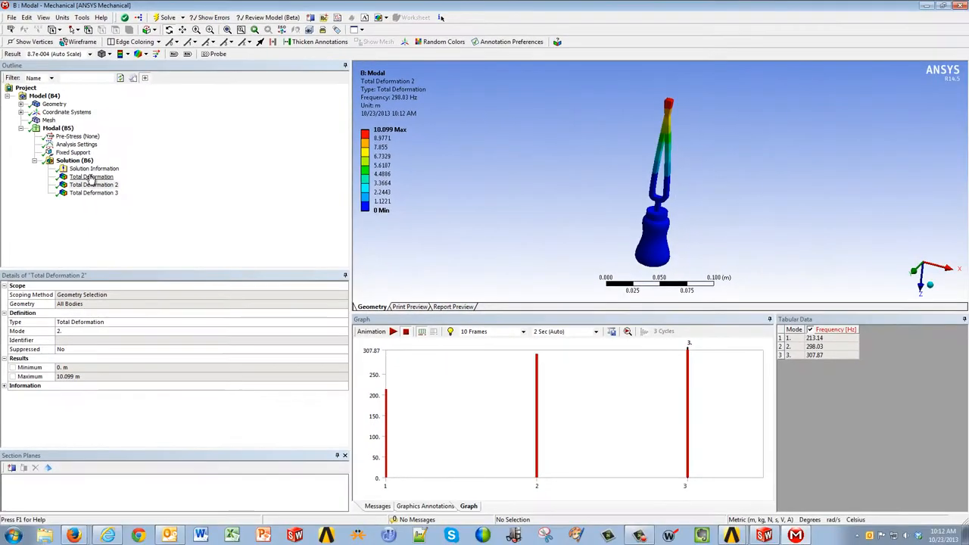
Animate the first and second mode shapes, the second at 298.03 Hz
click(91, 176)
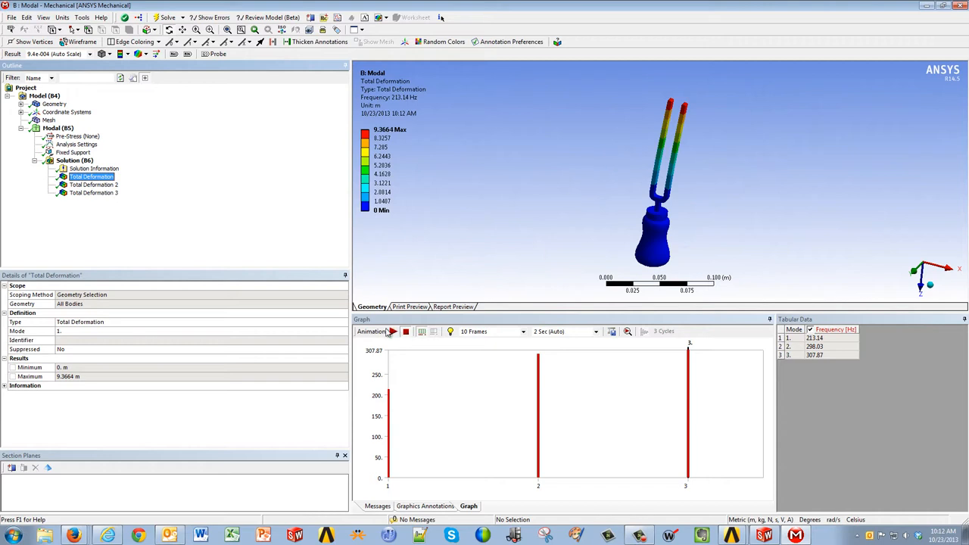
click(394, 330)
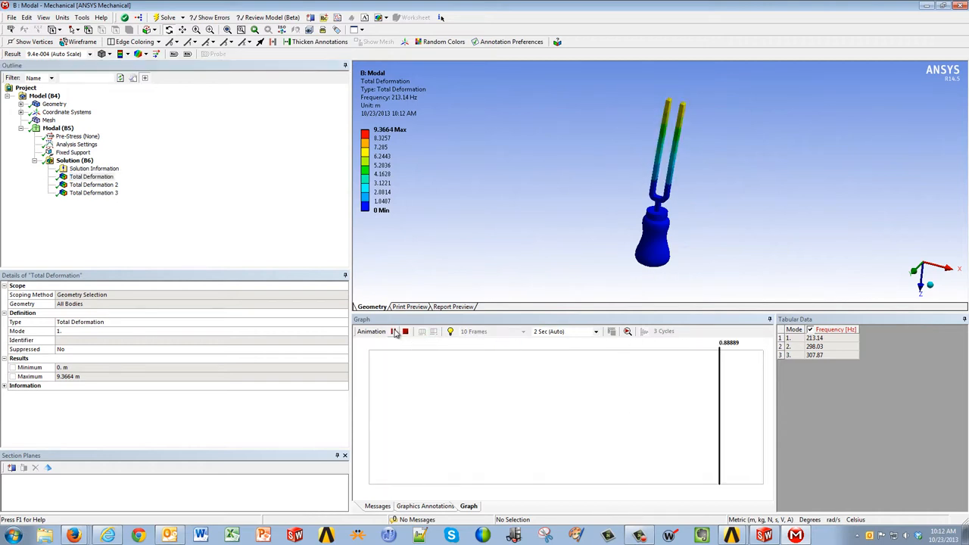
click(393, 330)
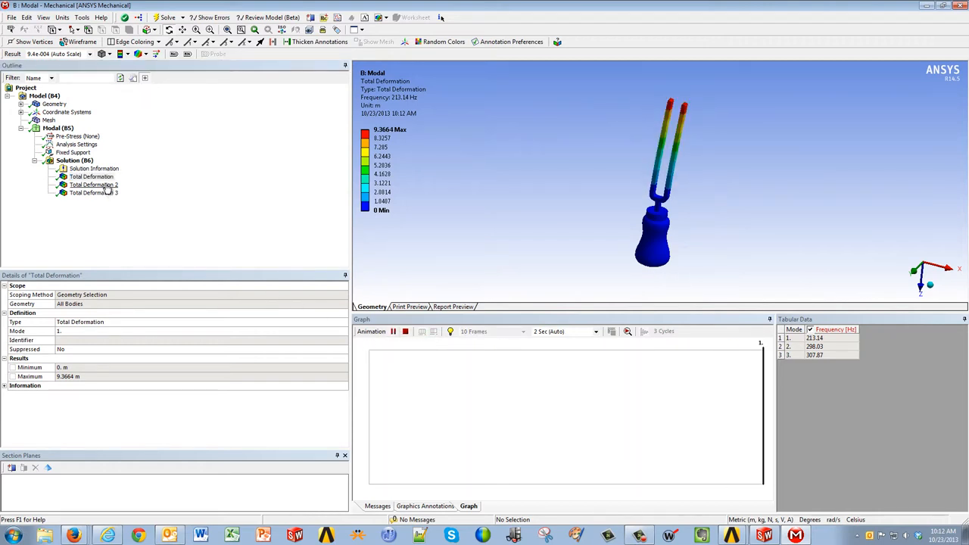
click(93, 185)
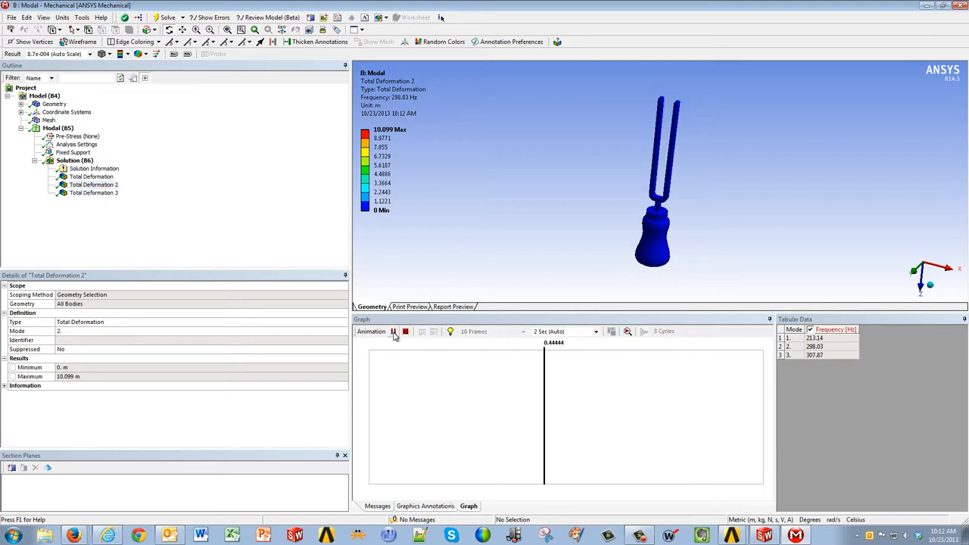
click(394, 330)
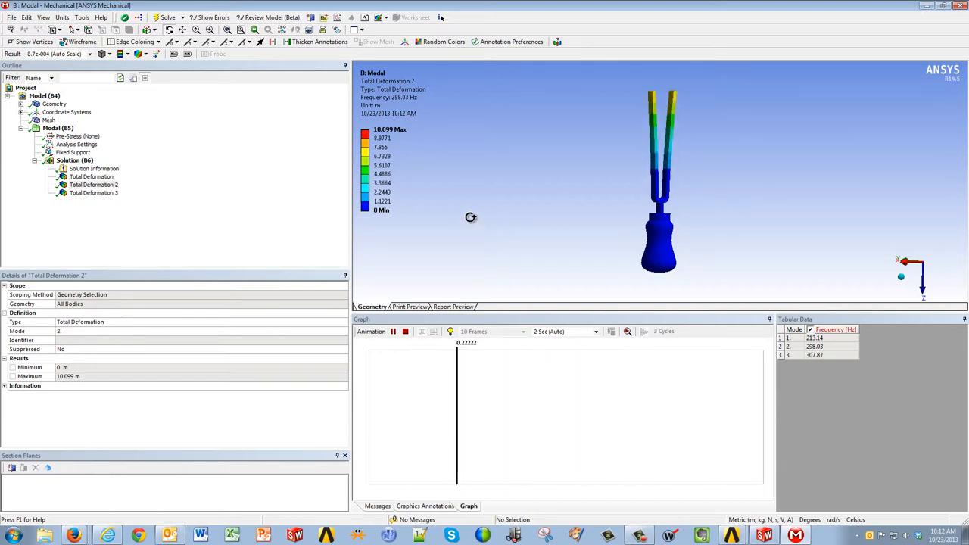
click(392, 330)
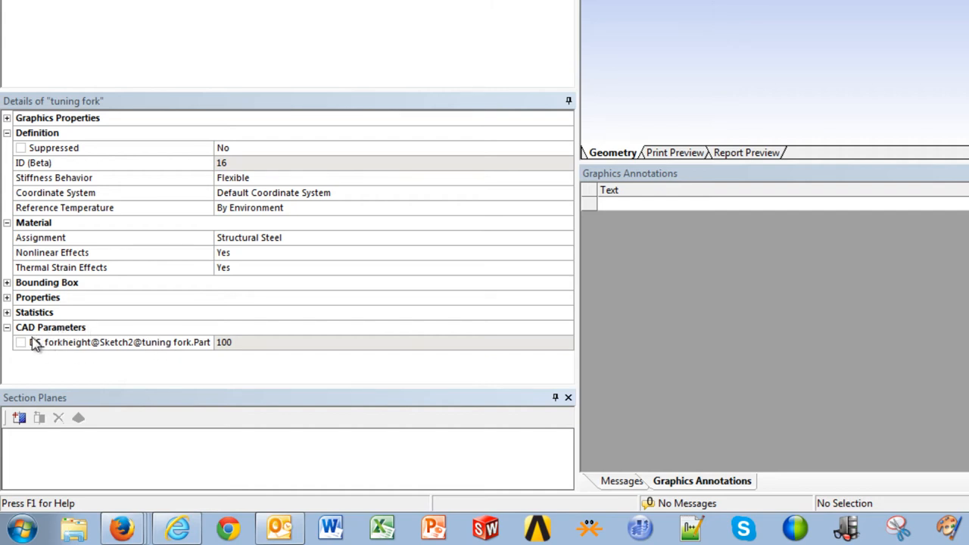
mouse_move(43, 350)
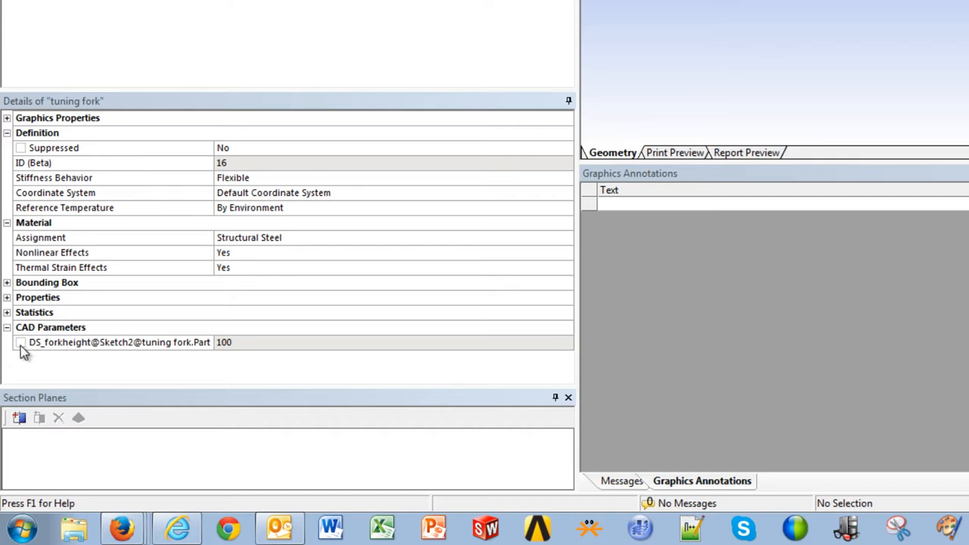
Make forkheight and the Total Deformation 2 frequency into design parameters
click(21, 342)
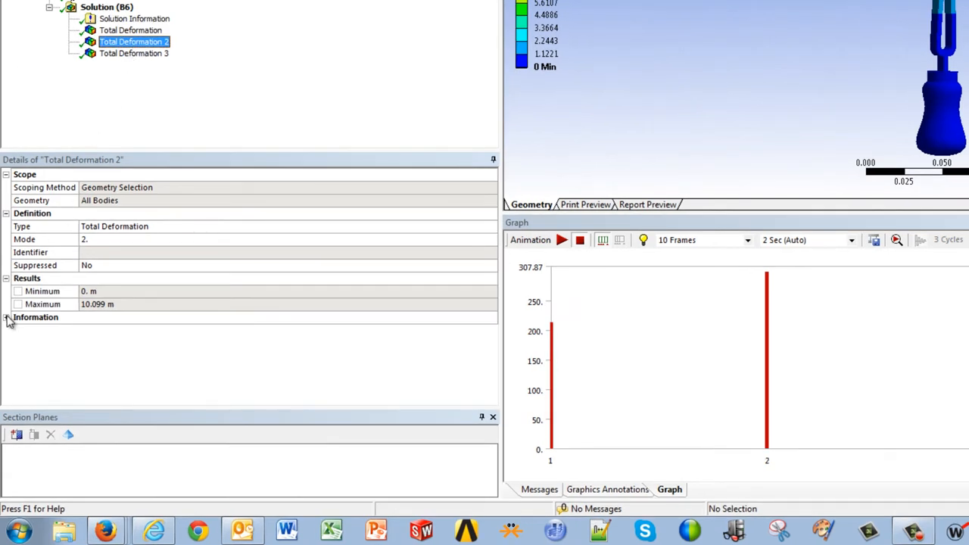
click(9, 318)
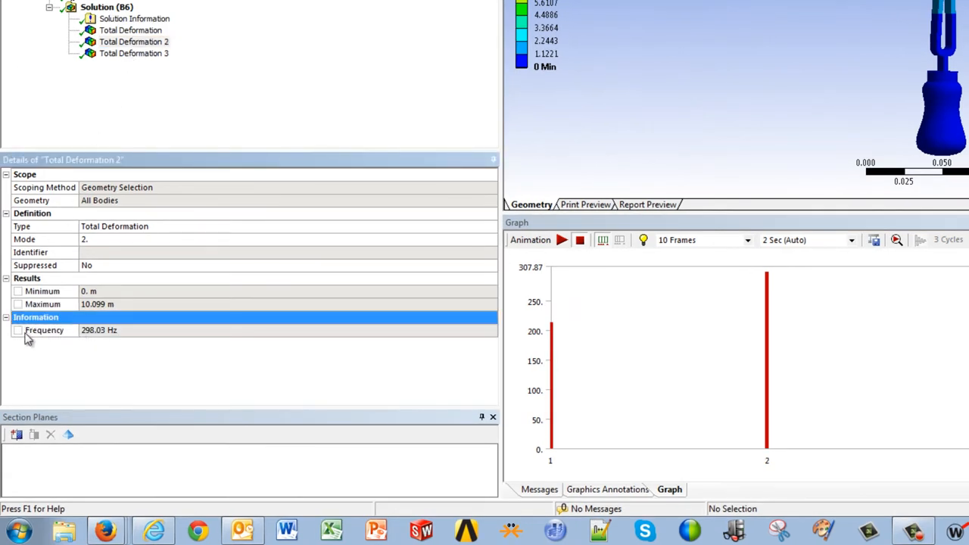
click(44, 330)
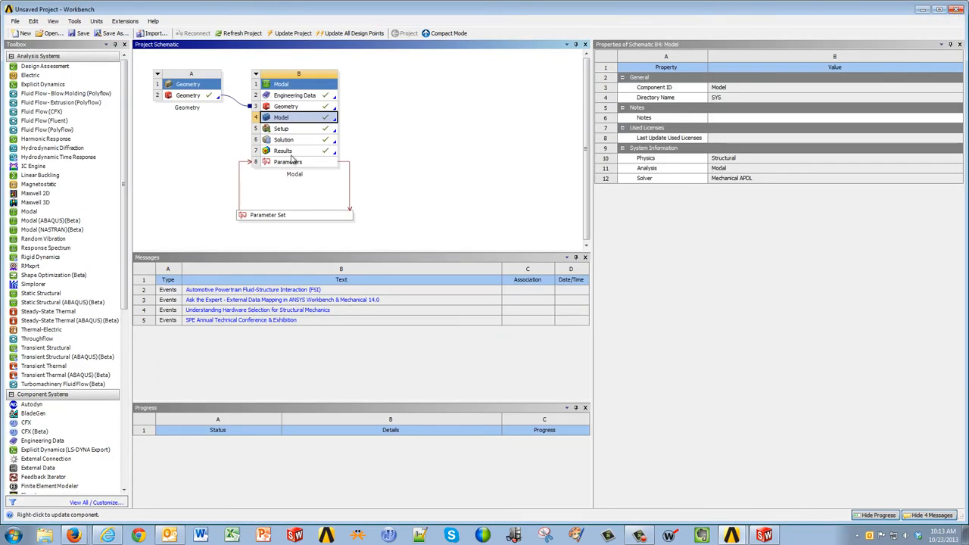
mouse_move(266, 181)
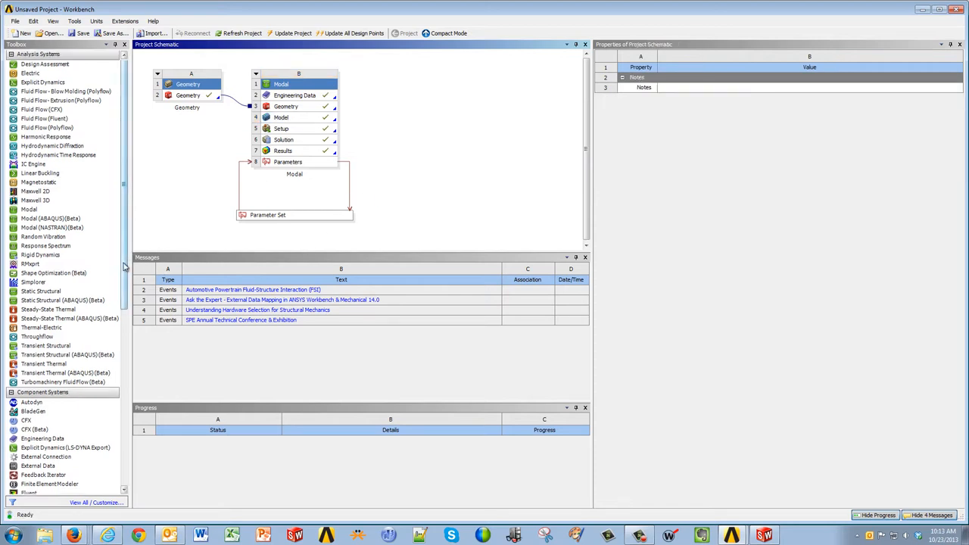
Scroll the Toolbox to reach the Direct Optimization system
scroll(down, 3)
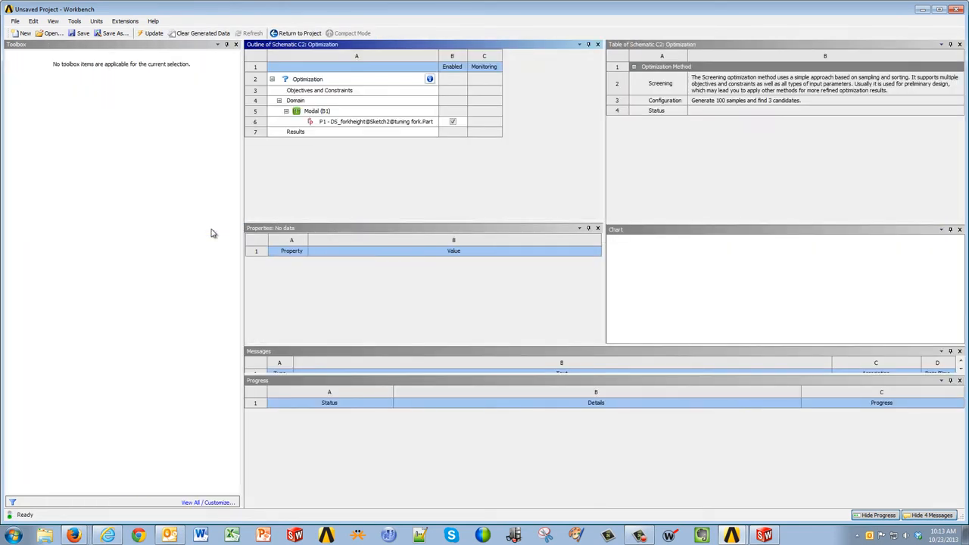
mouse_move(313, 95)
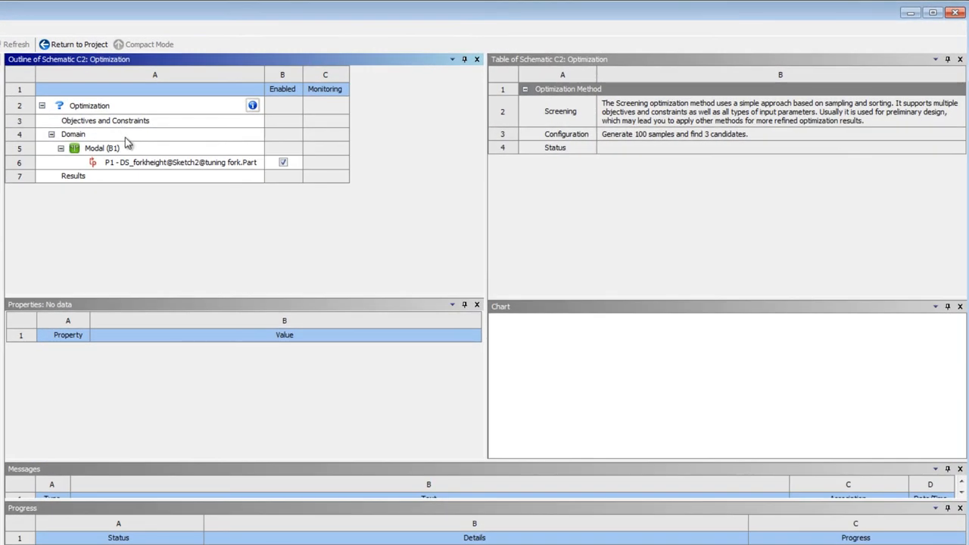
mouse_move(145, 164)
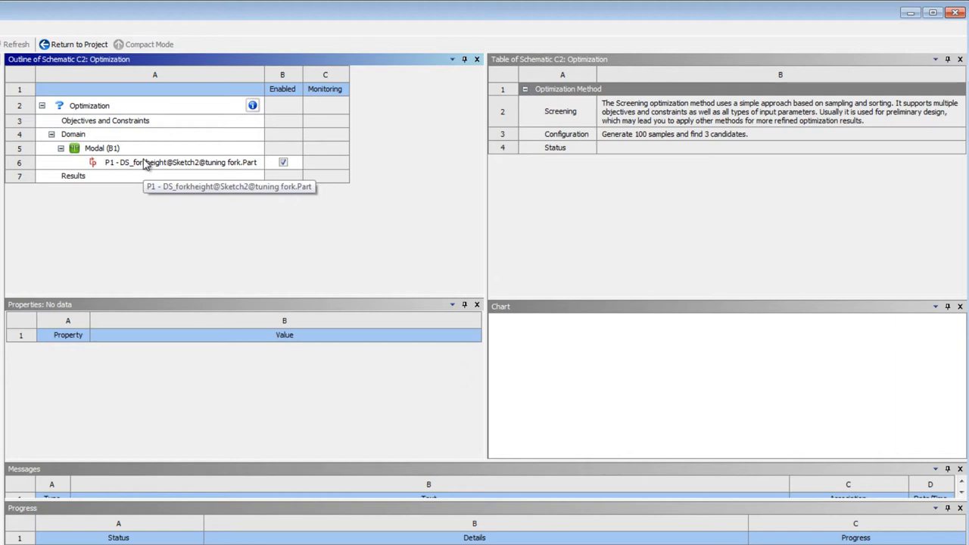
Give DS_forkheight a lower bound of 10 and an upper bound of 140
click(180, 162)
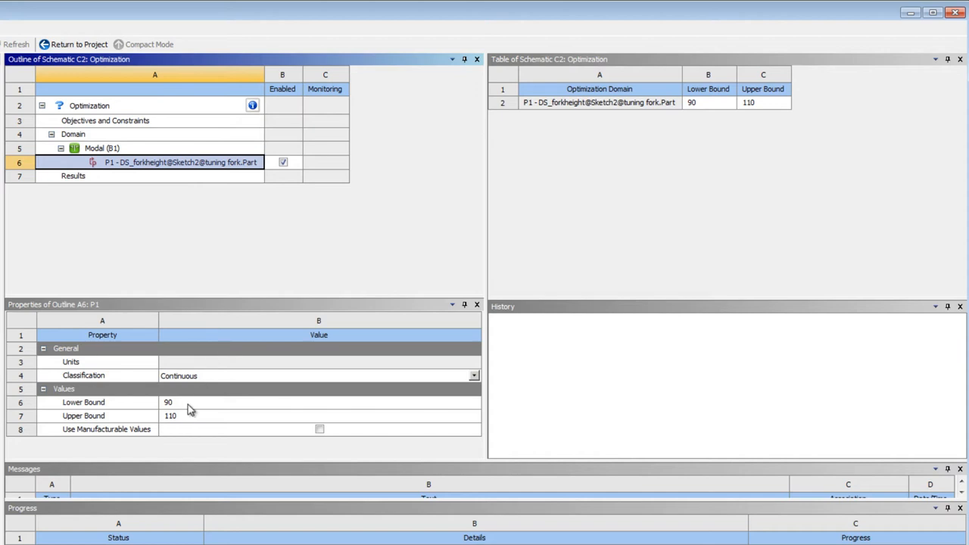
double_click(318, 403)
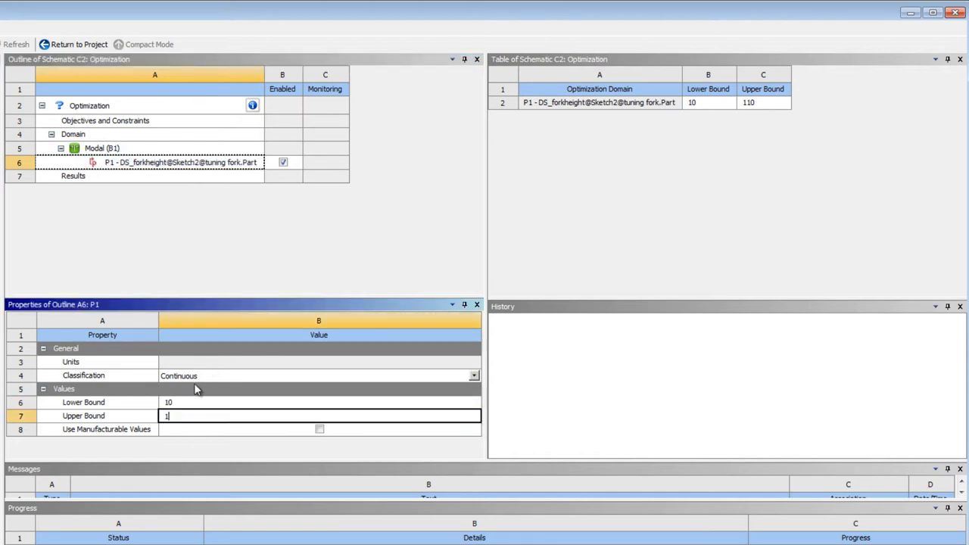
text(140)
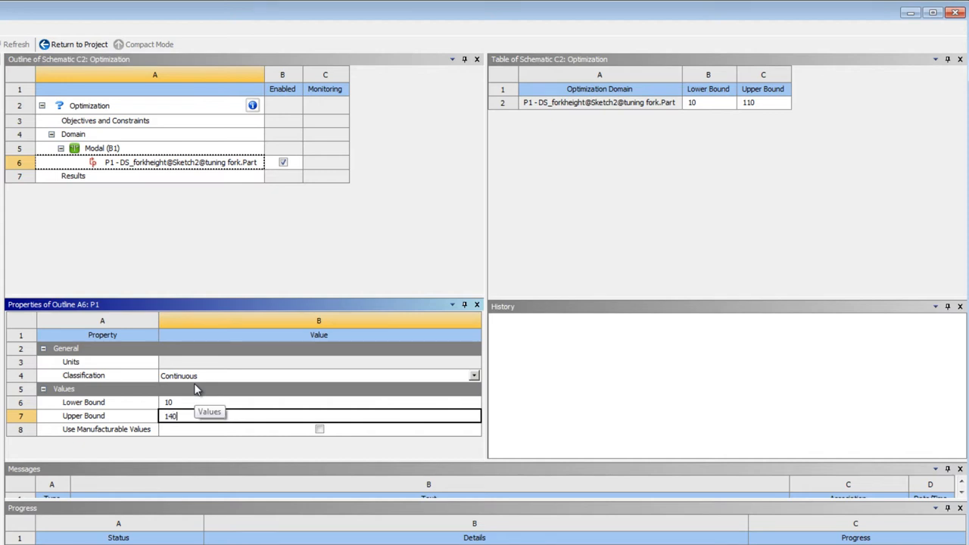
mouse_move(258, 203)
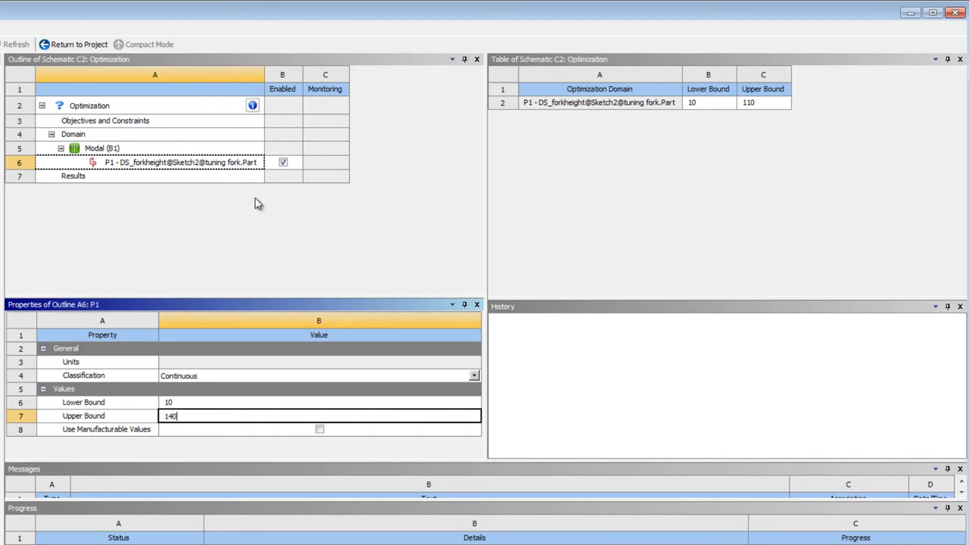
click(89, 106)
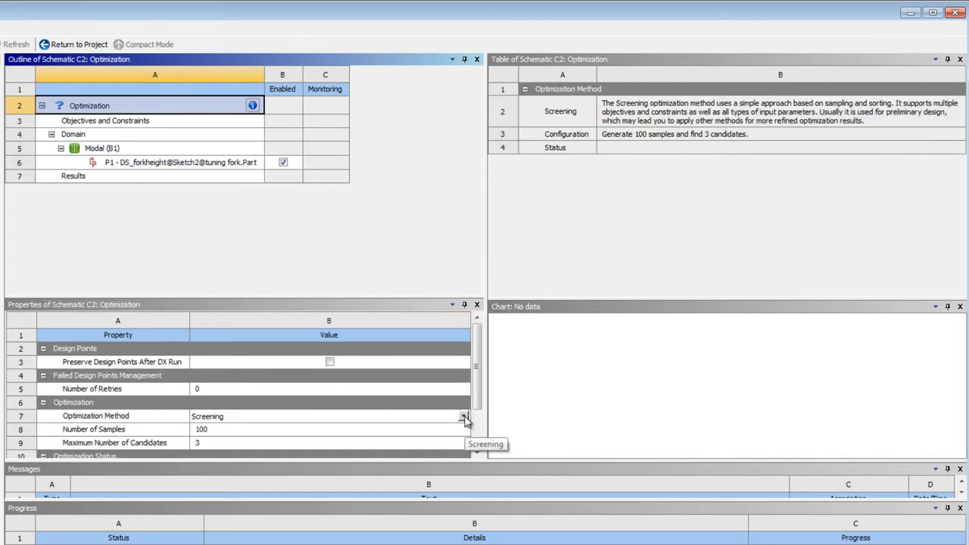
Set the optimization method to Adaptive Single-Objective
click(463, 415)
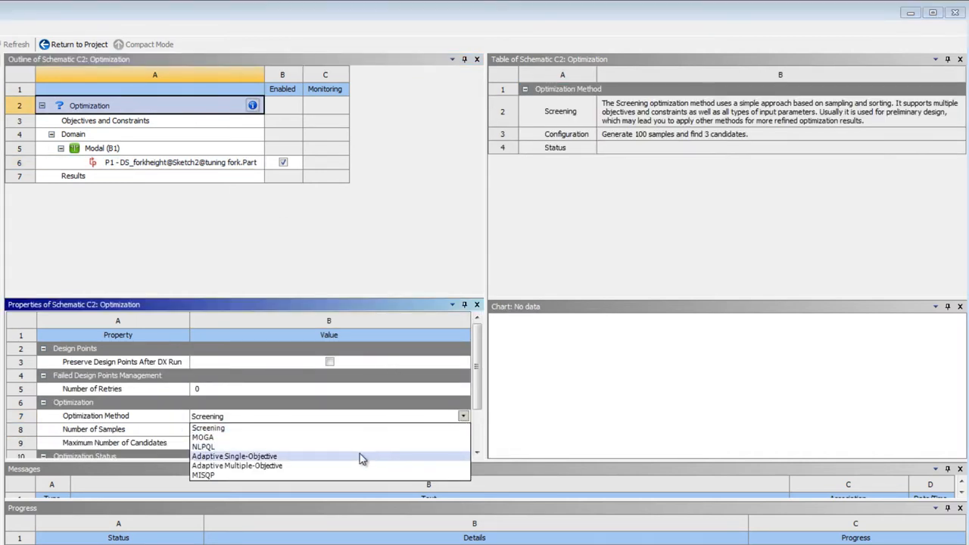
click(235, 455)
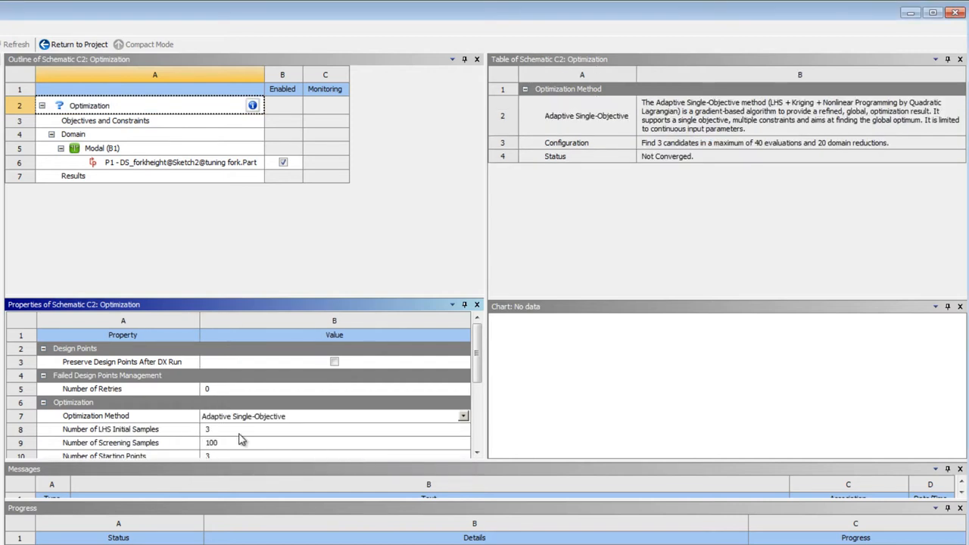
mouse_move(274, 437)
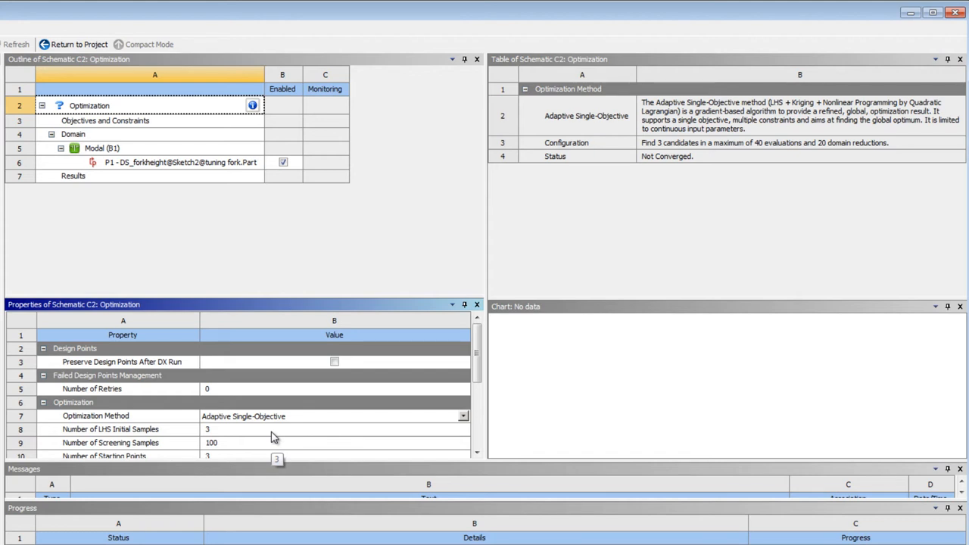
mouse_move(113, 130)
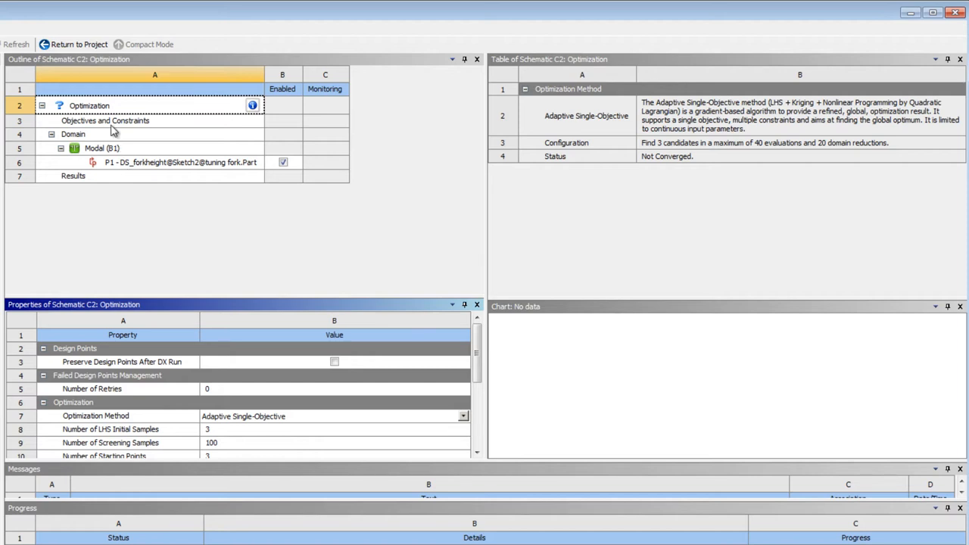
Add a Seek Target objective of 440 Hz on the second-mode frequency parameter
click(106, 121)
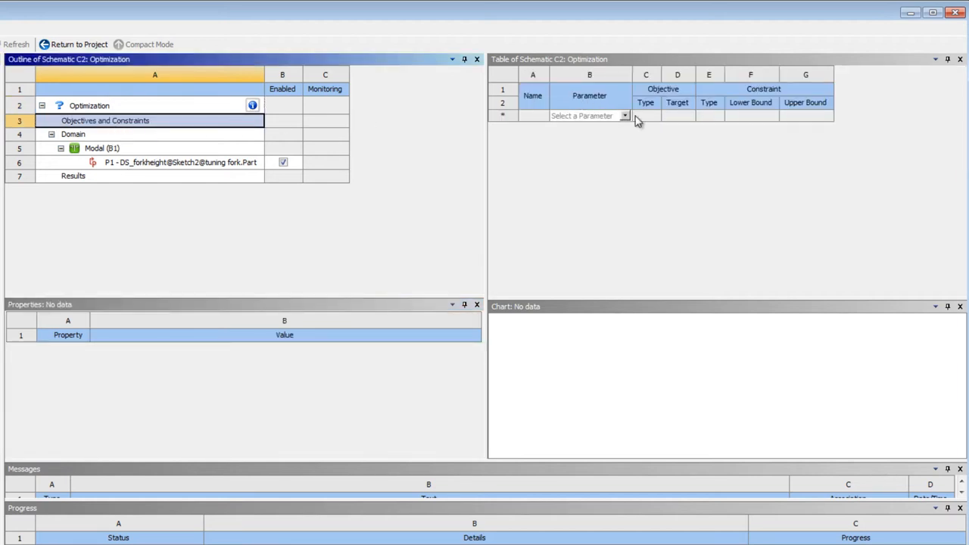
click(623, 115)
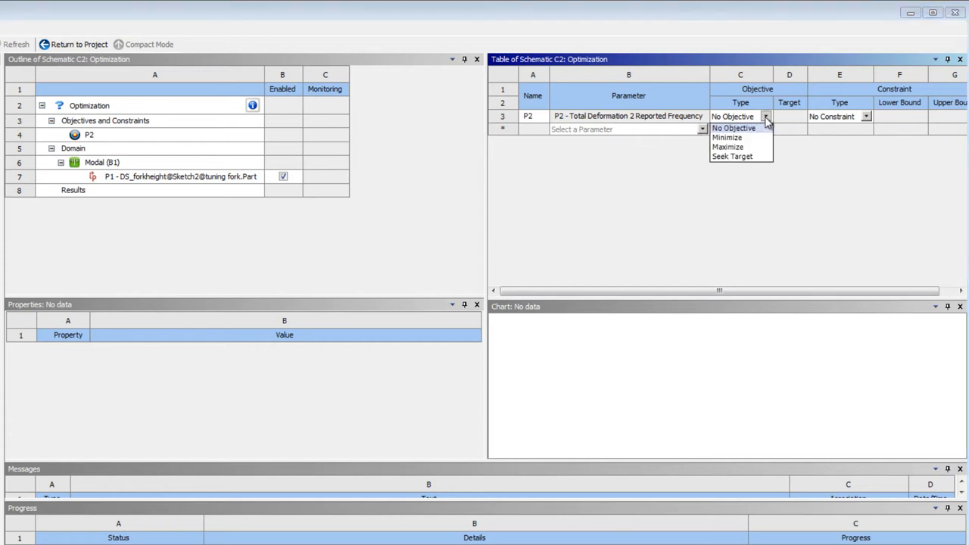
click(733, 156)
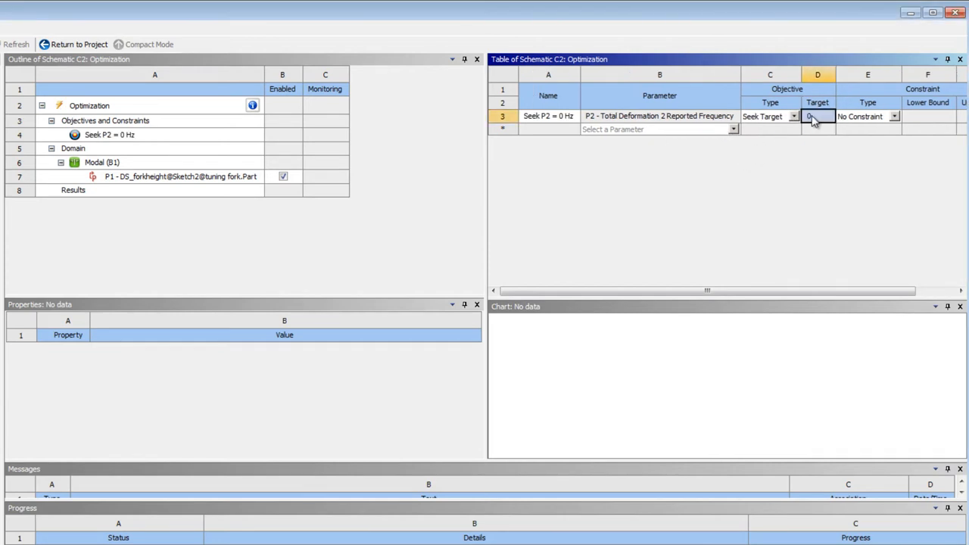
text(440)
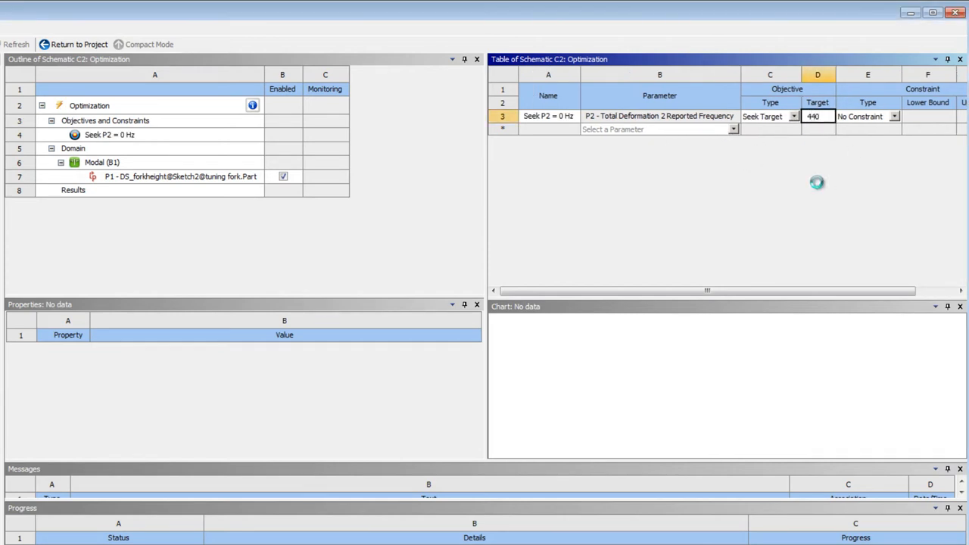
click(803, 115)
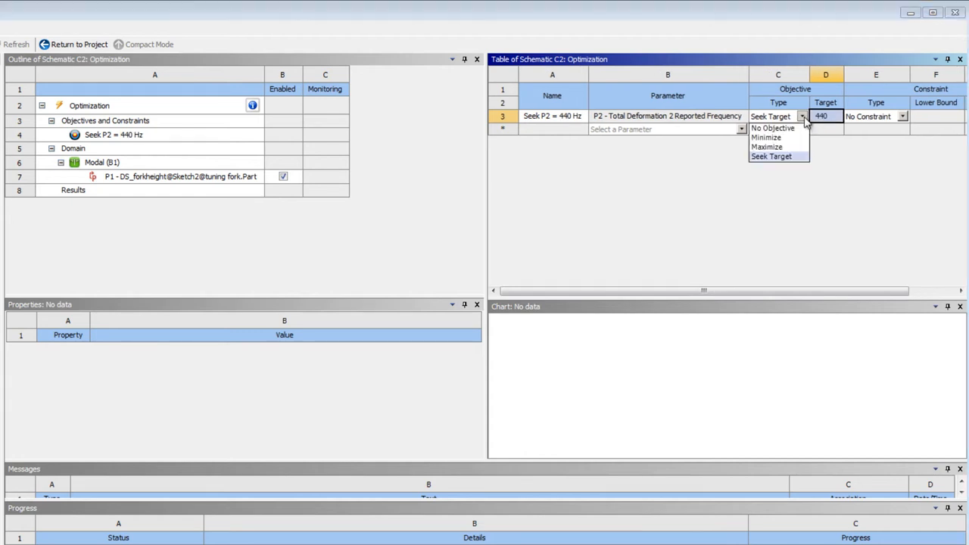
mouse_move(766, 146)
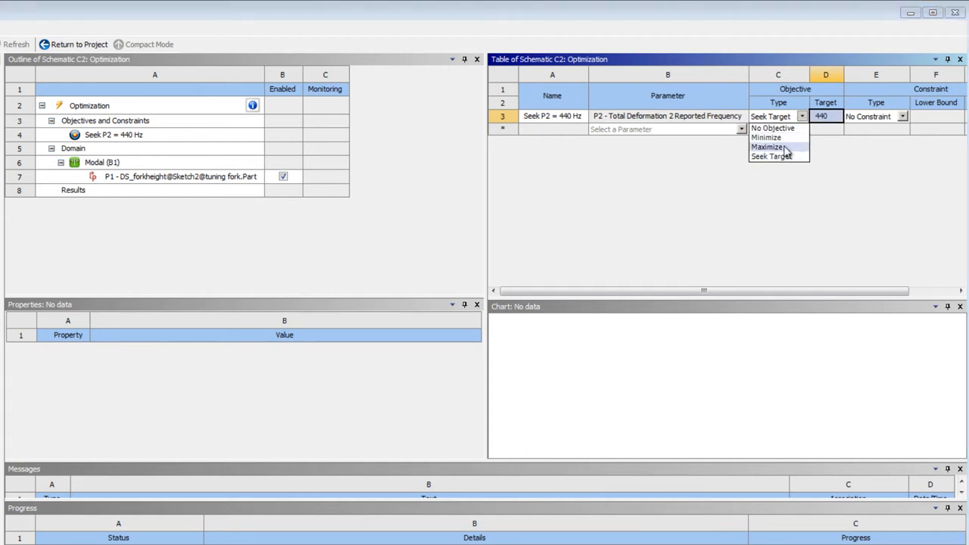
mouse_move(772, 156)
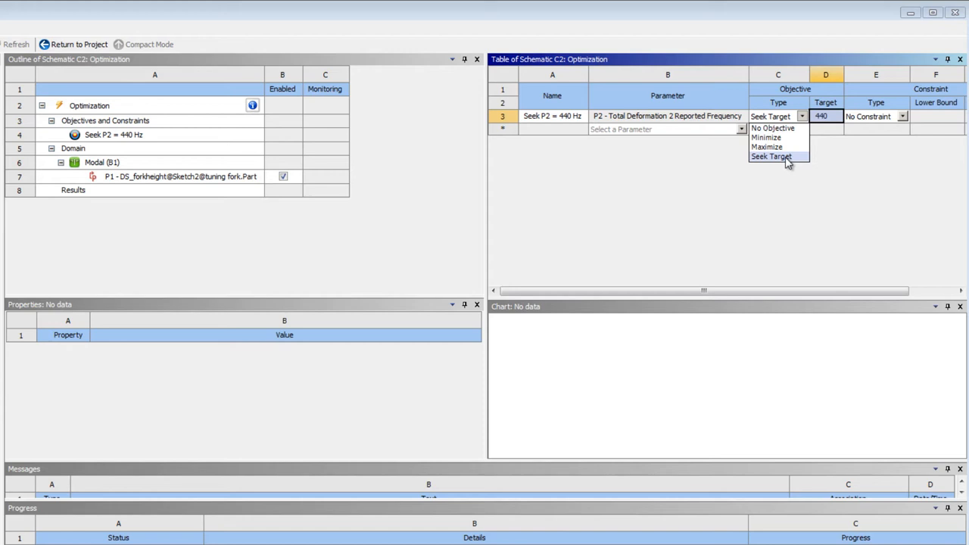
click(771, 156)
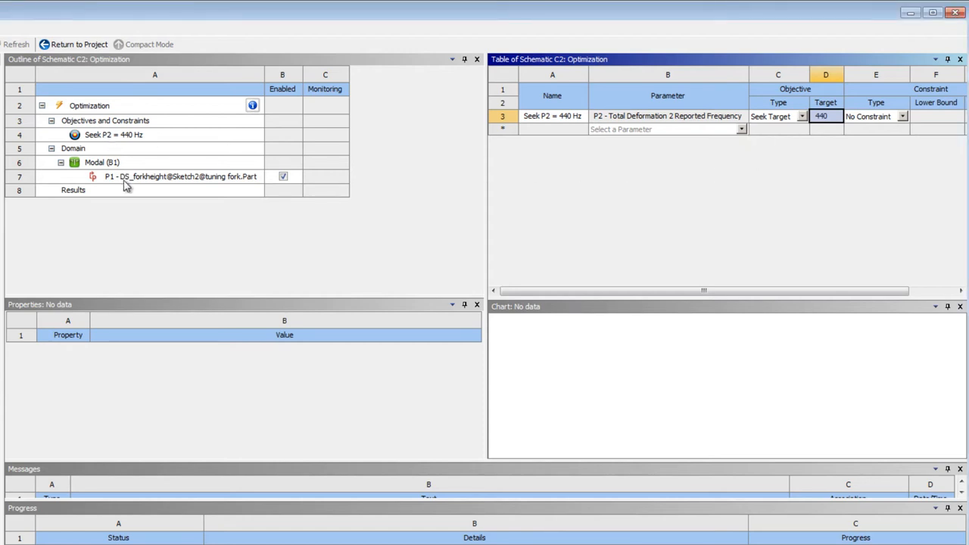
Review the height bounds 10–140, the Seek P2 = 440 Hz objective, and the optimization study status
click(181, 176)
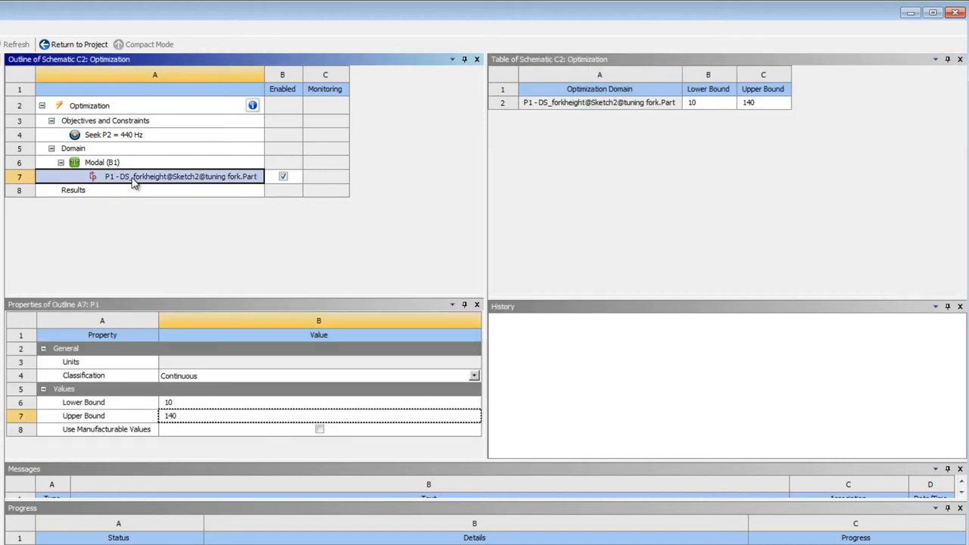
click(114, 133)
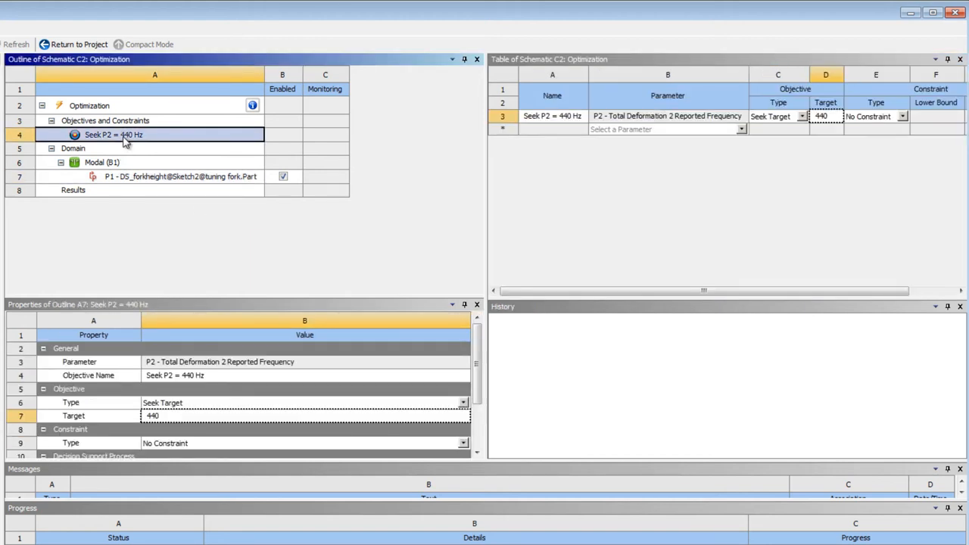
click(88, 106)
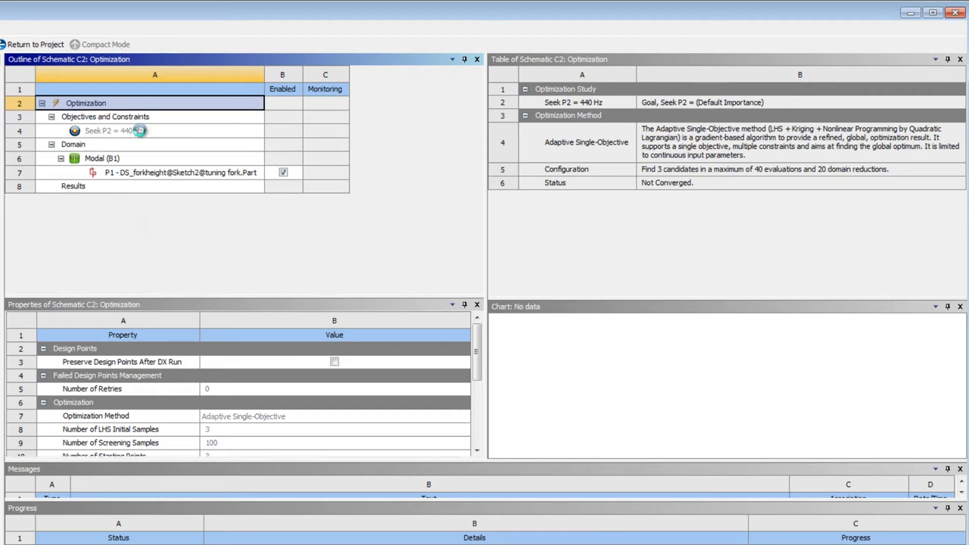
mouse_move(114, 130)
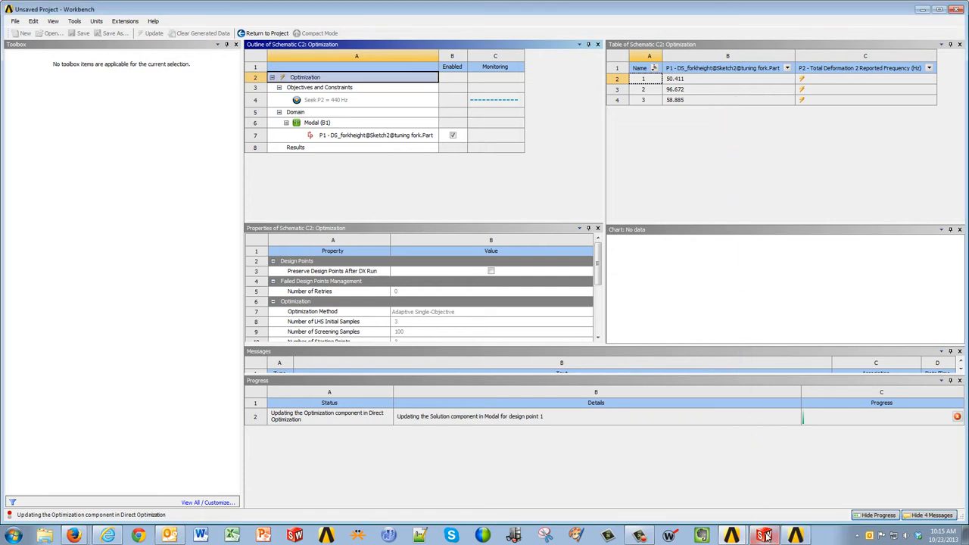
Bring the SOLIDWORKS tuning fork part to the front while candidate heights update
click(763, 536)
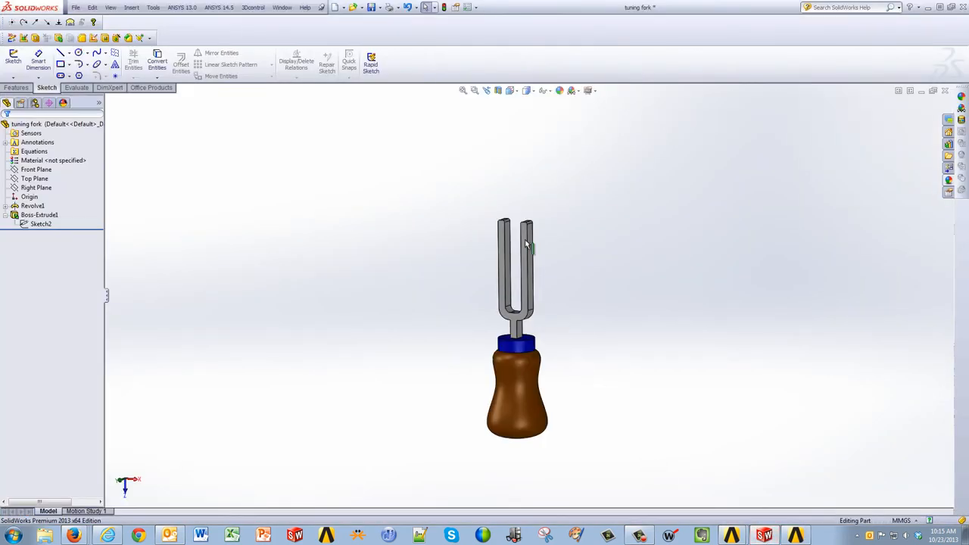
mouse_move(542, 247)
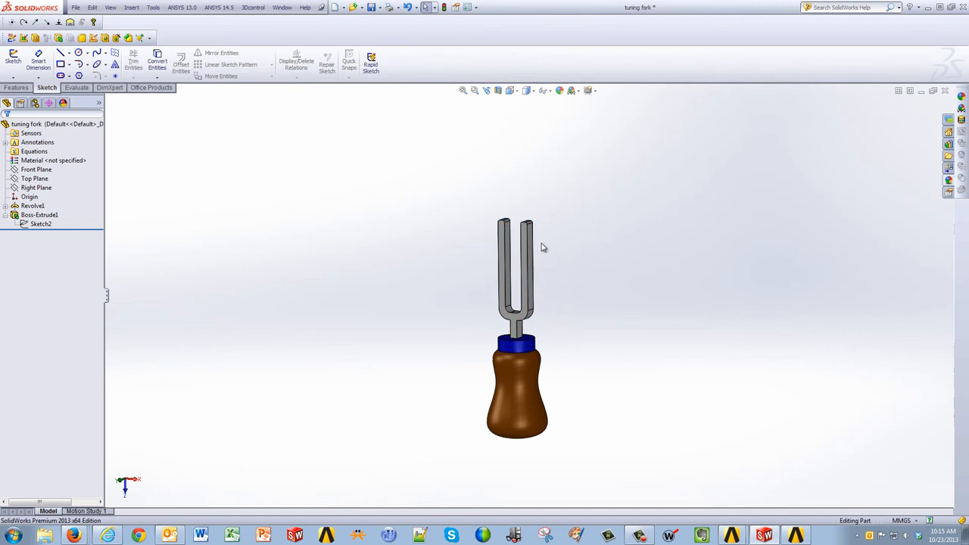
mouse_move(536, 236)
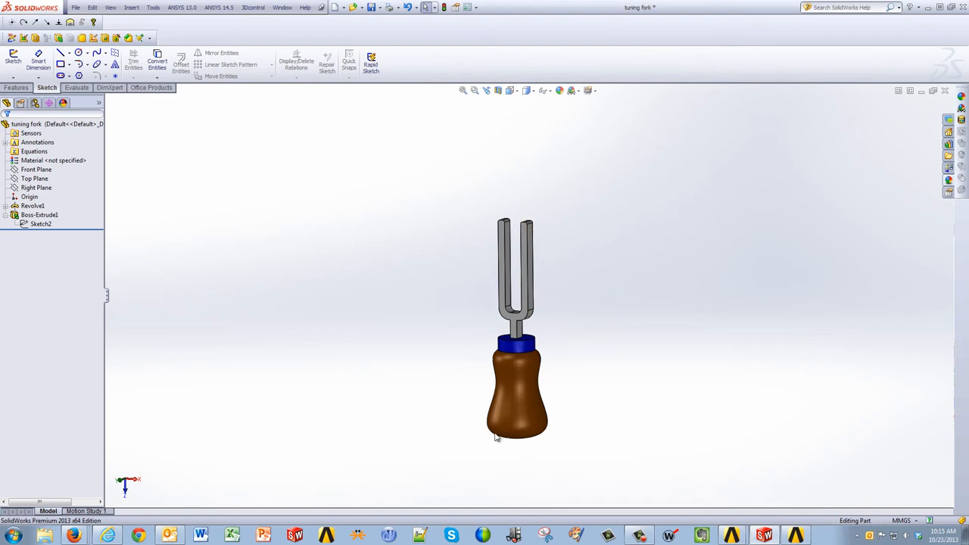
mouse_move(744, 302)
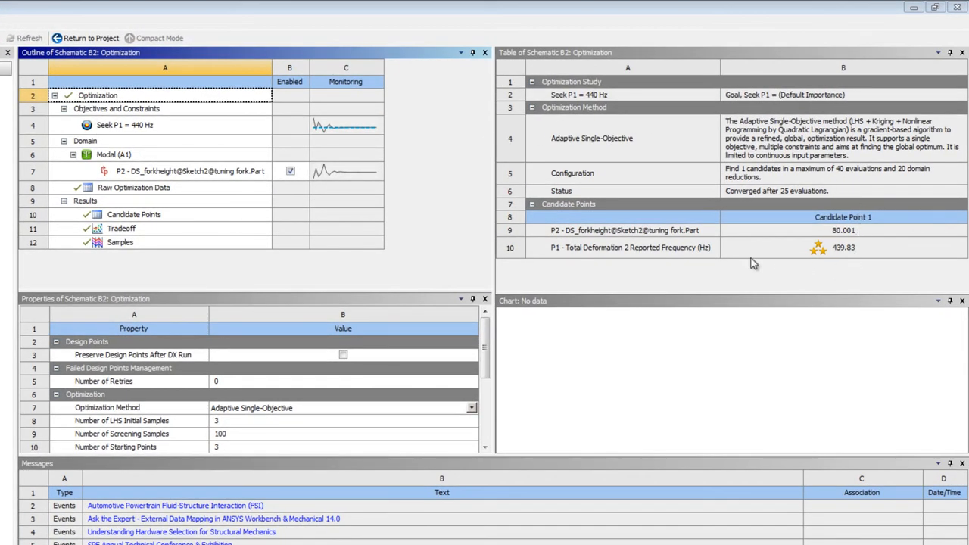
mouse_move(822, 244)
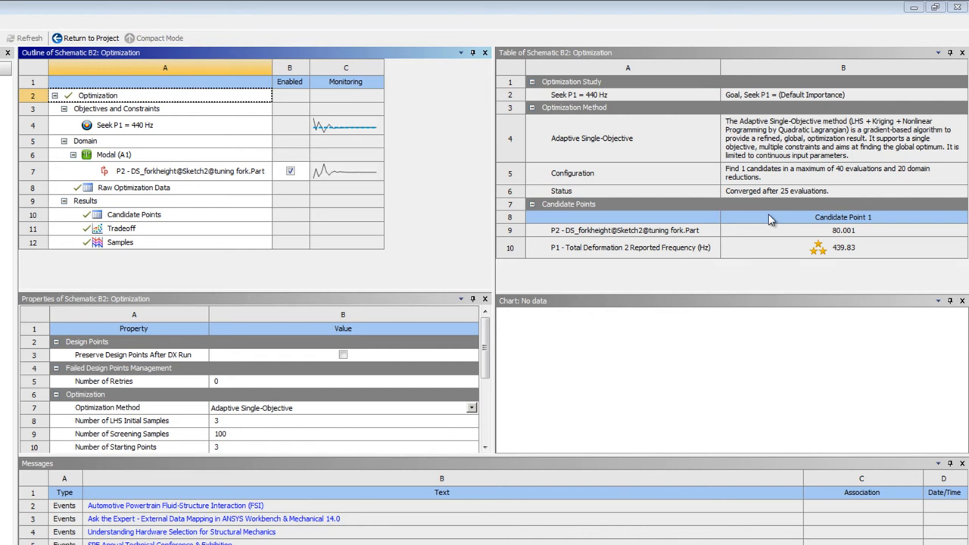
Show the Raw Optimization Data table and view the last of the 25 evaluations near 80 mm / 440 Hz
click(133, 188)
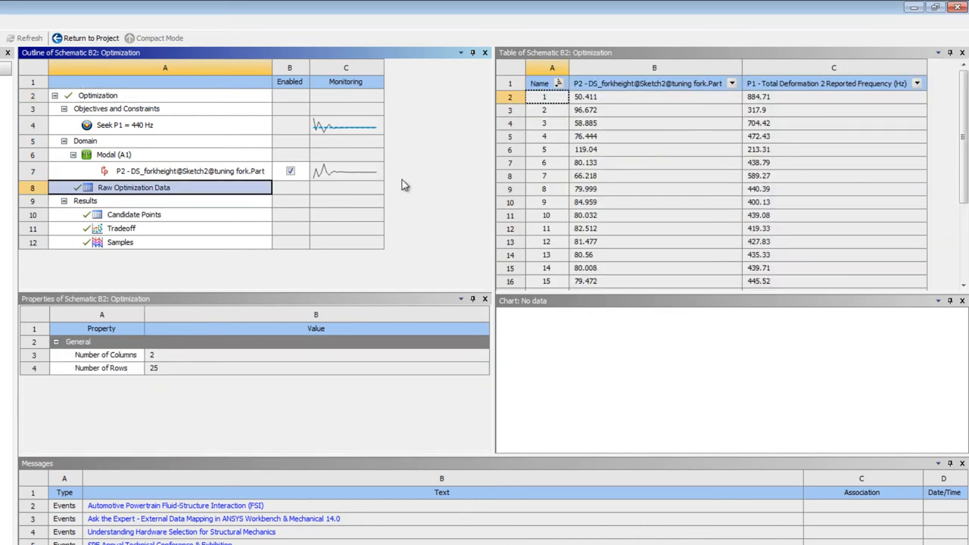
mouse_move(598, 103)
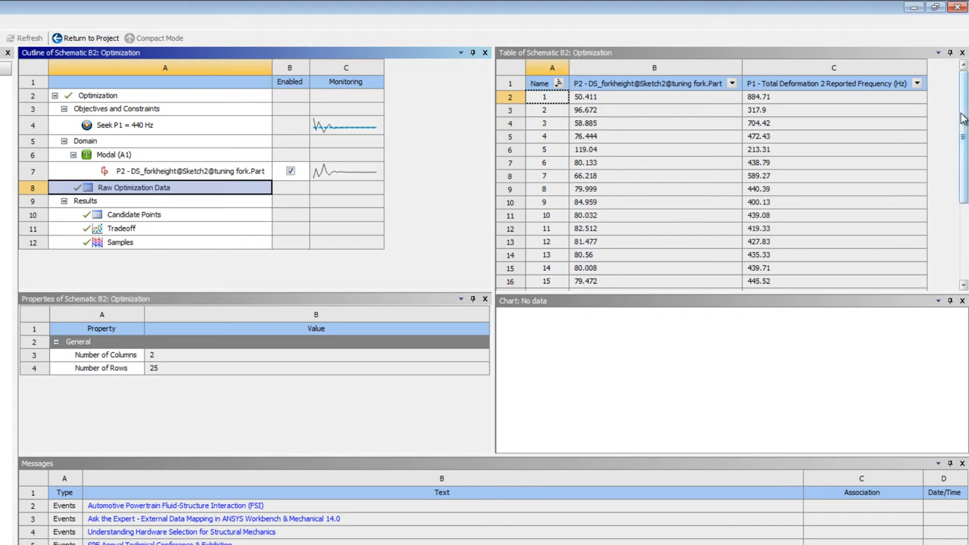
scroll(down, 3)
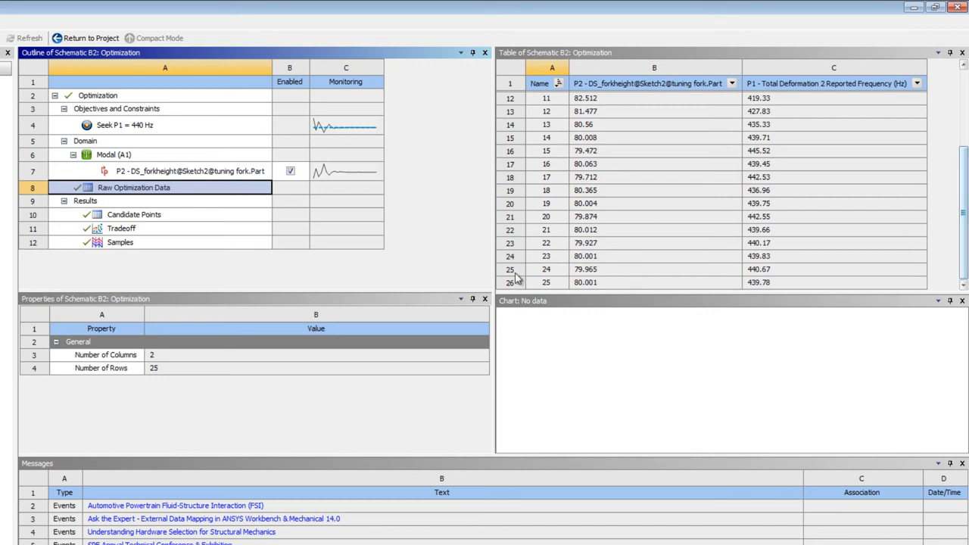
mouse_move(612, 266)
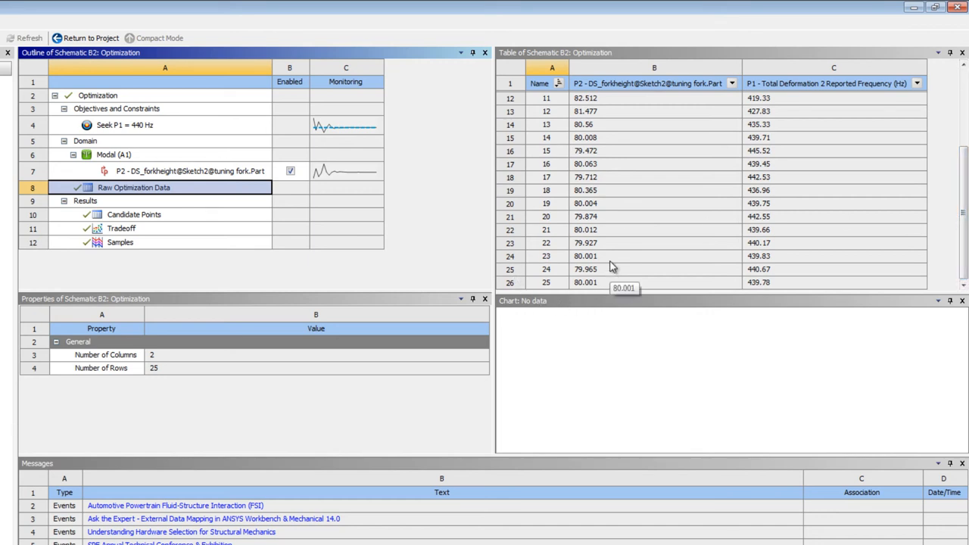
mouse_move(180, 137)
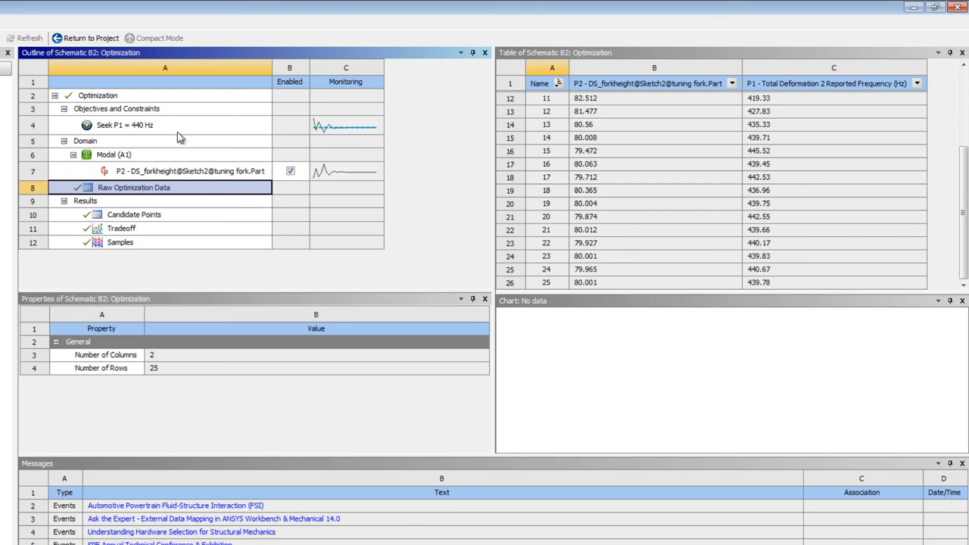
Display the 440 Hz seek objective's history chart of frequencies converging over 25 points
click(124, 124)
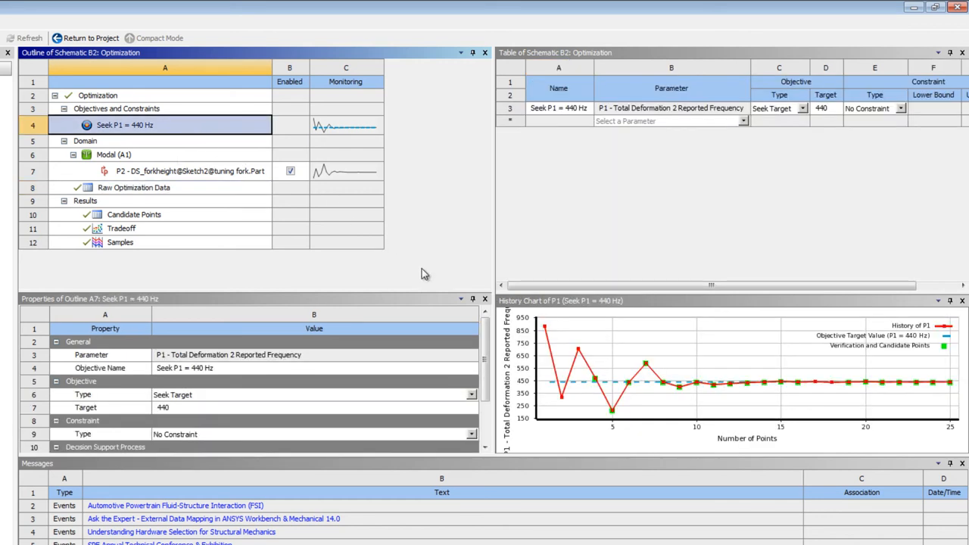
mouse_move(644, 394)
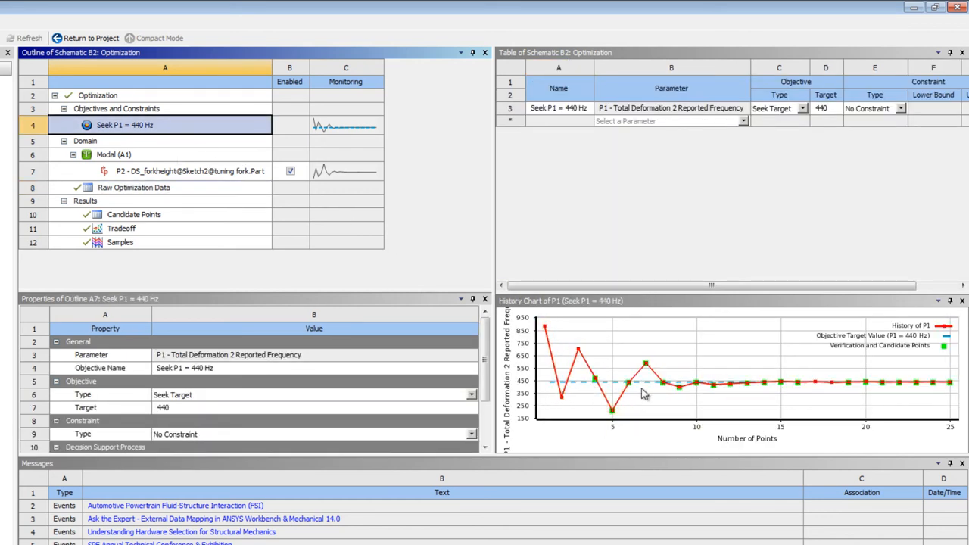
mouse_move(933, 382)
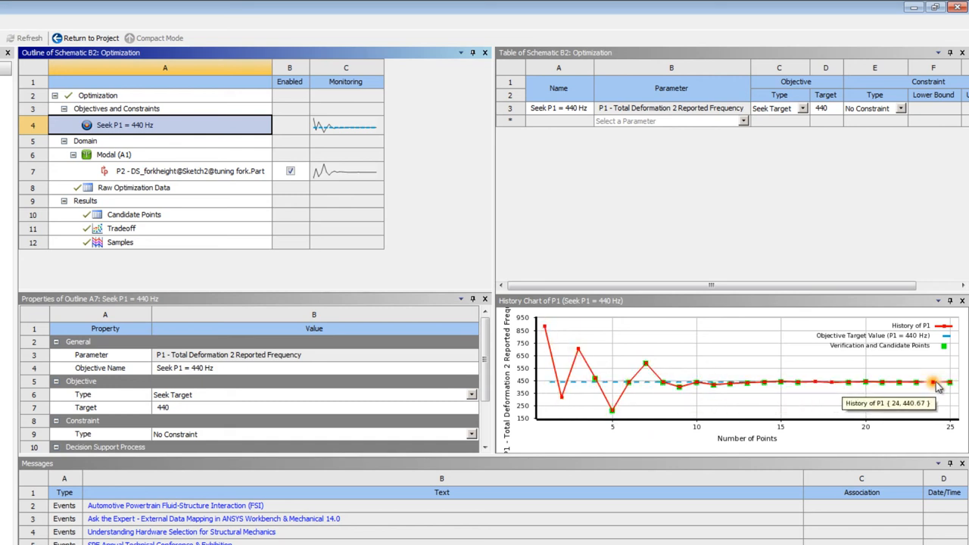
mouse_move(718, 407)
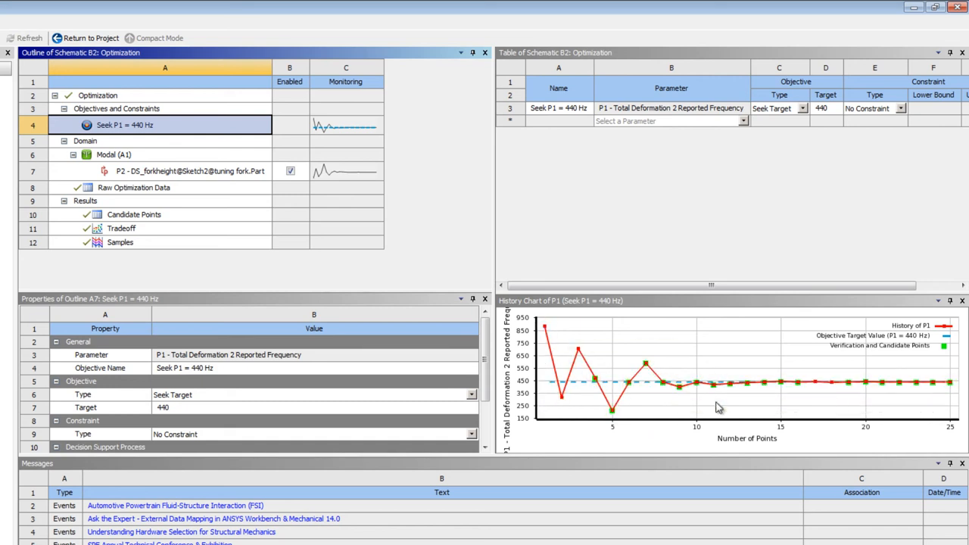